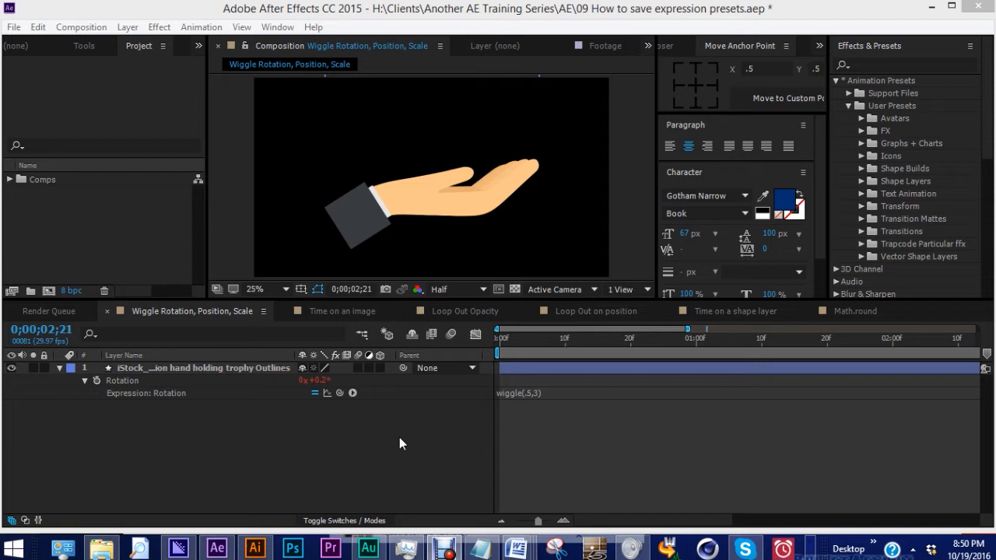
mouse_move(389, 448)
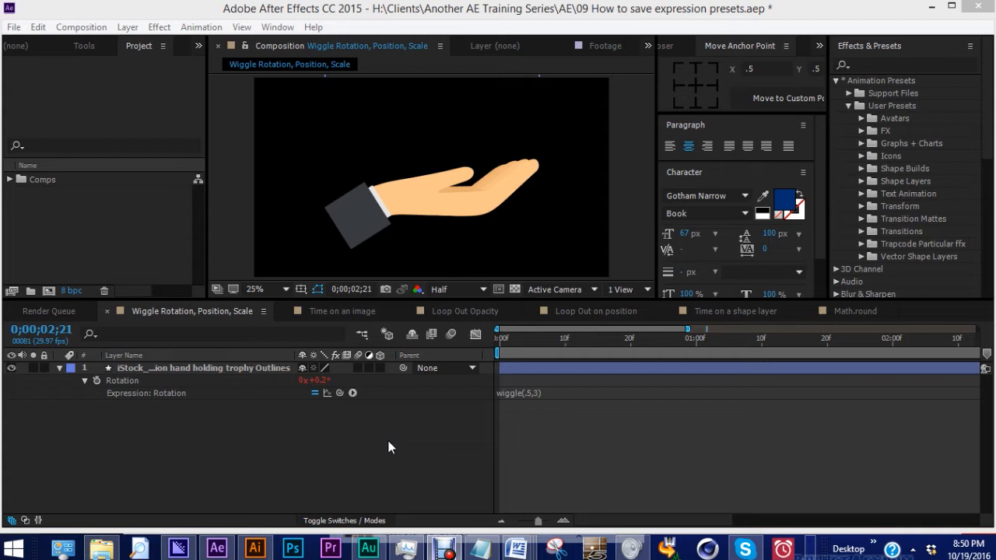
mouse_move(386, 448)
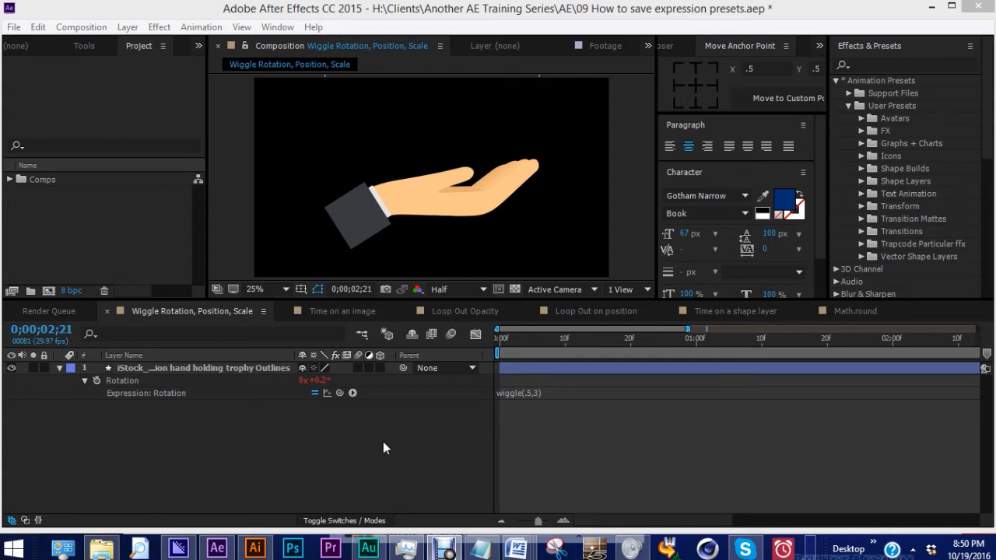
- Select the hand layer's Rotation wiggle(.5,3) expression and start Save Animation Preset
double_click(518, 393)
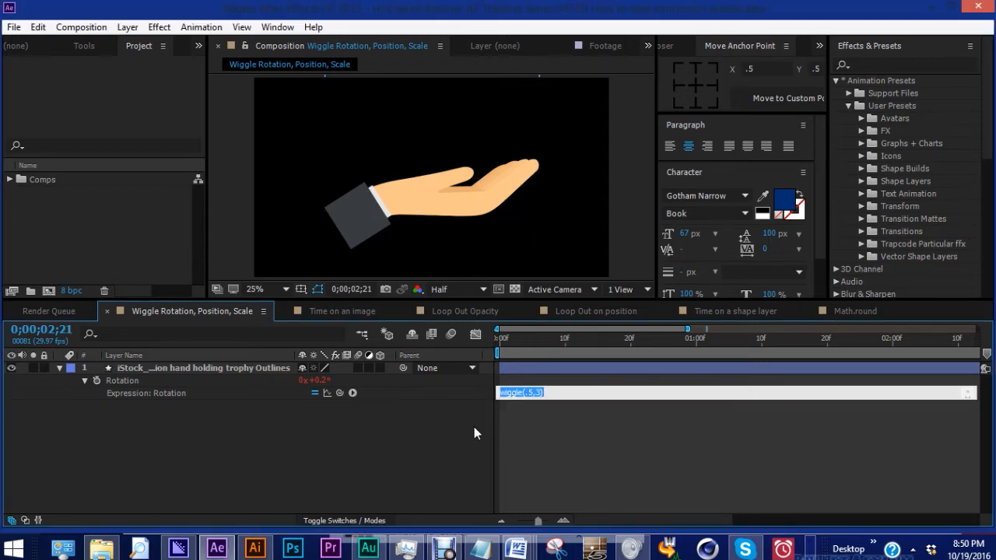
left_click(498, 338)
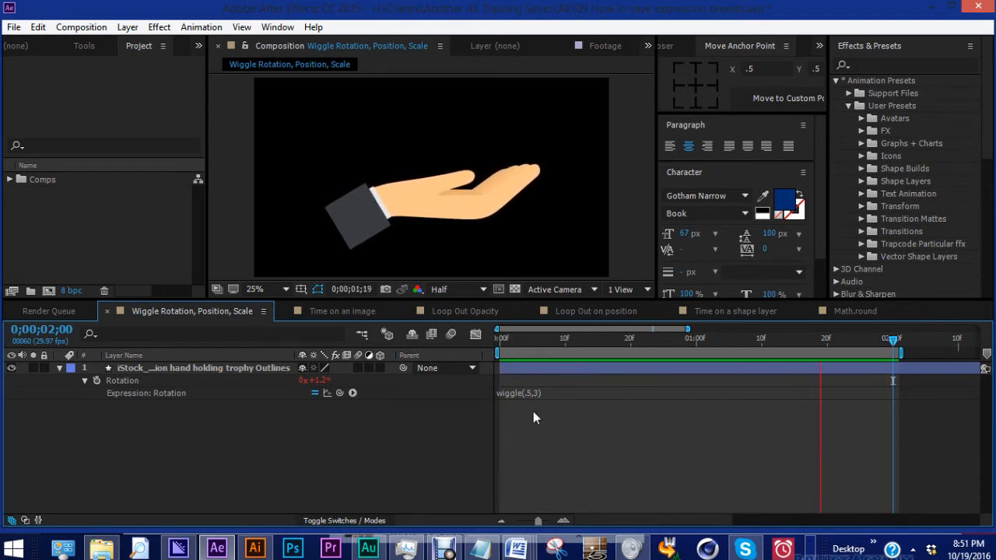
left_click(538, 338)
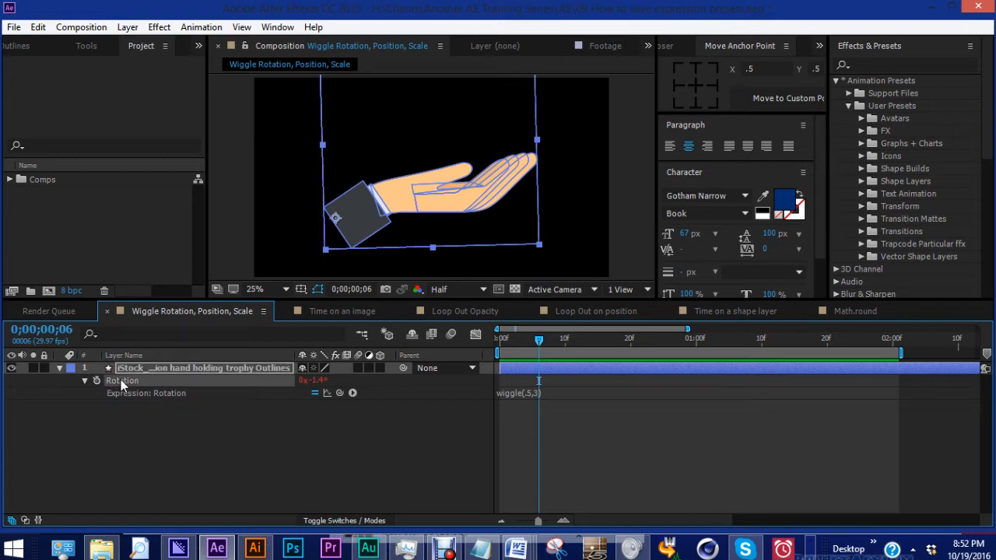
mouse_move(361, 398)
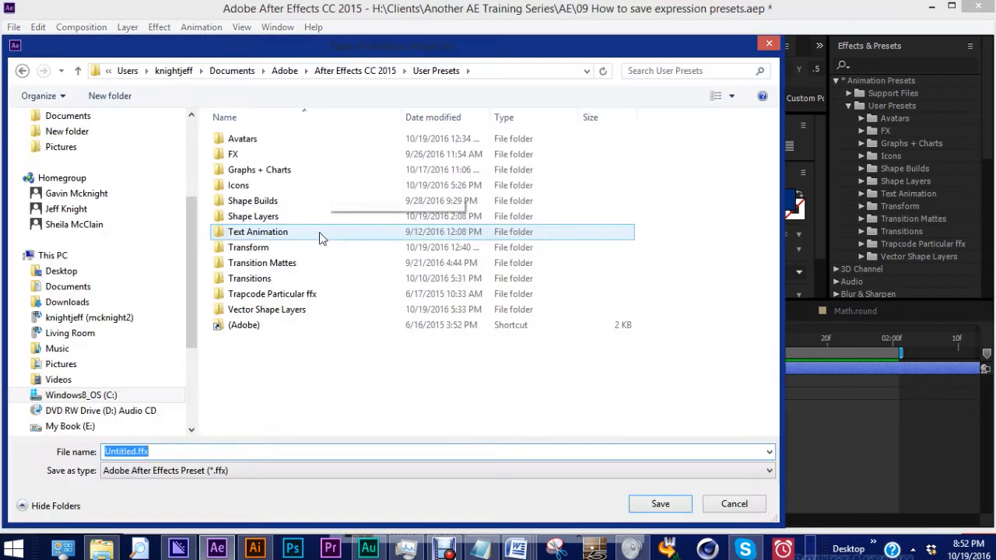
- Create a new Expressions folder under User Presets and go into it
left_click(295, 358)
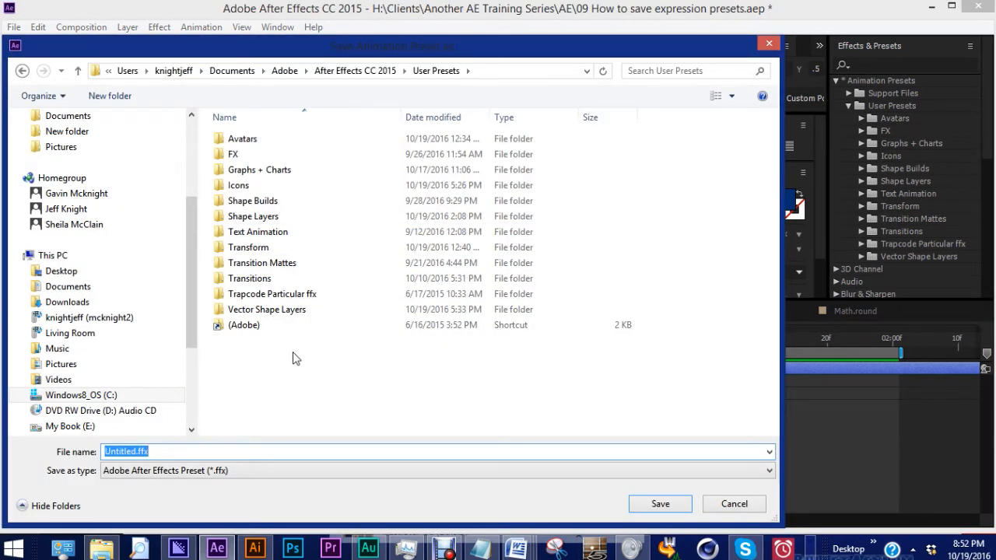
mouse_move(231, 70)
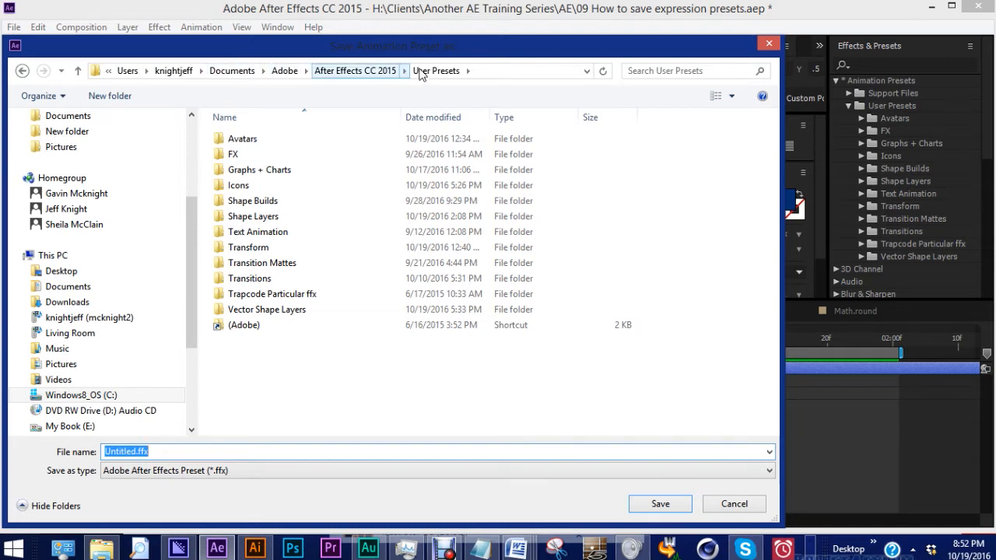
left_click(243, 139)
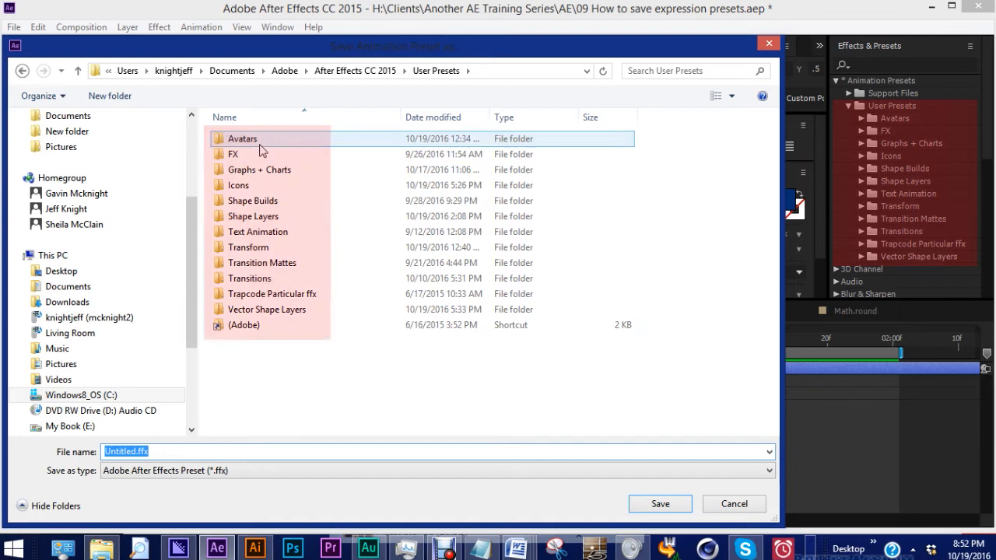
left_click(252, 200)
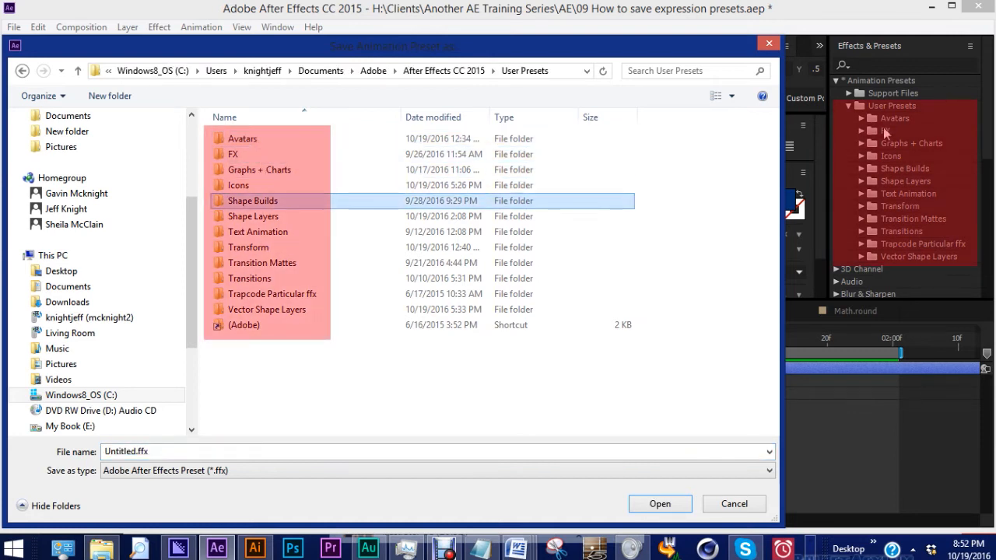
left_click(109, 97)
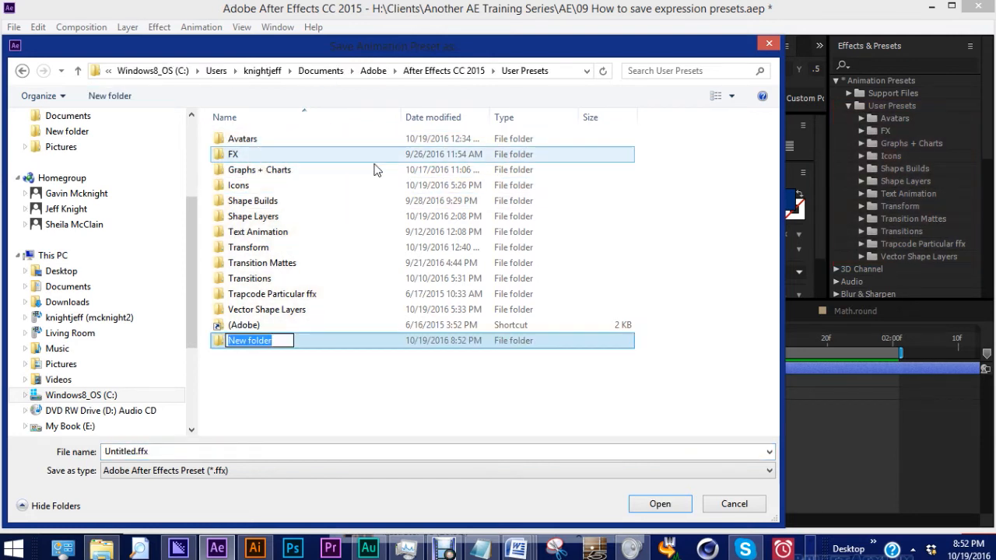
type("Express")
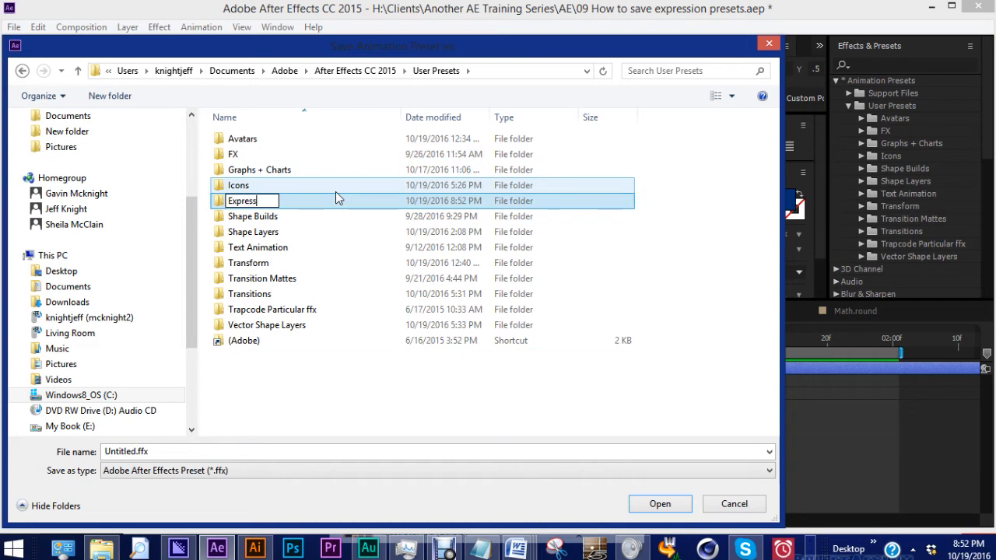
double_click(242, 201)
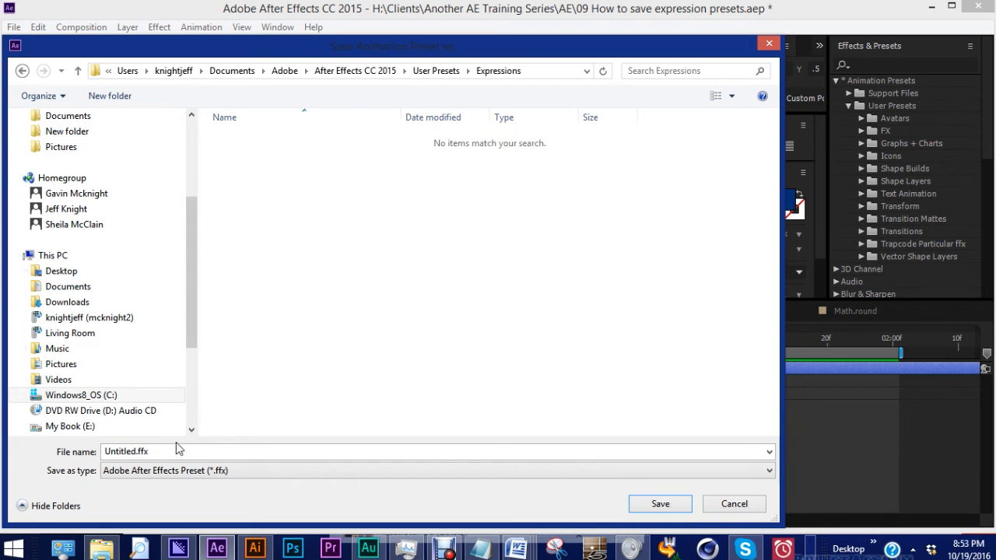
- Save the preset there under the name wiggle .5 3
type("wg")
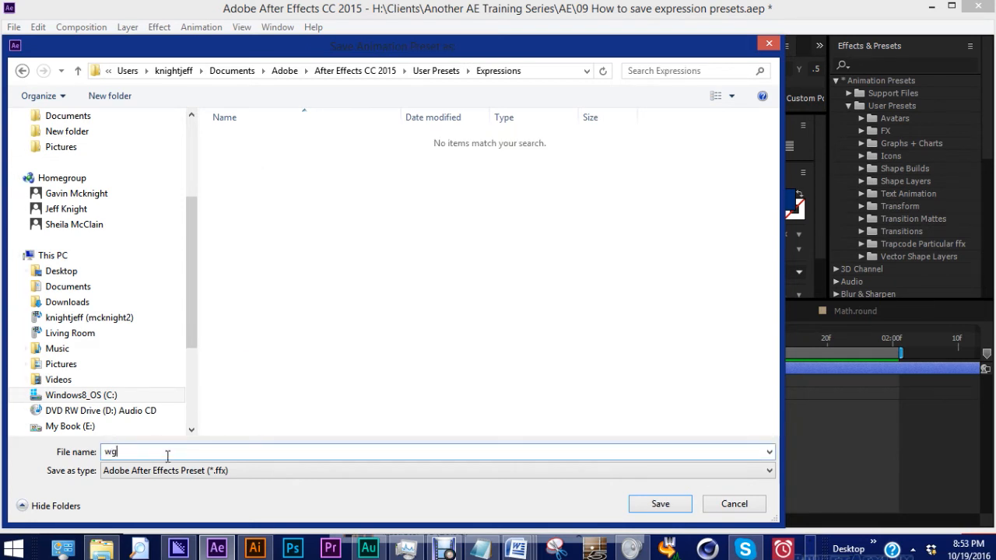
type("wiggle .5 3")
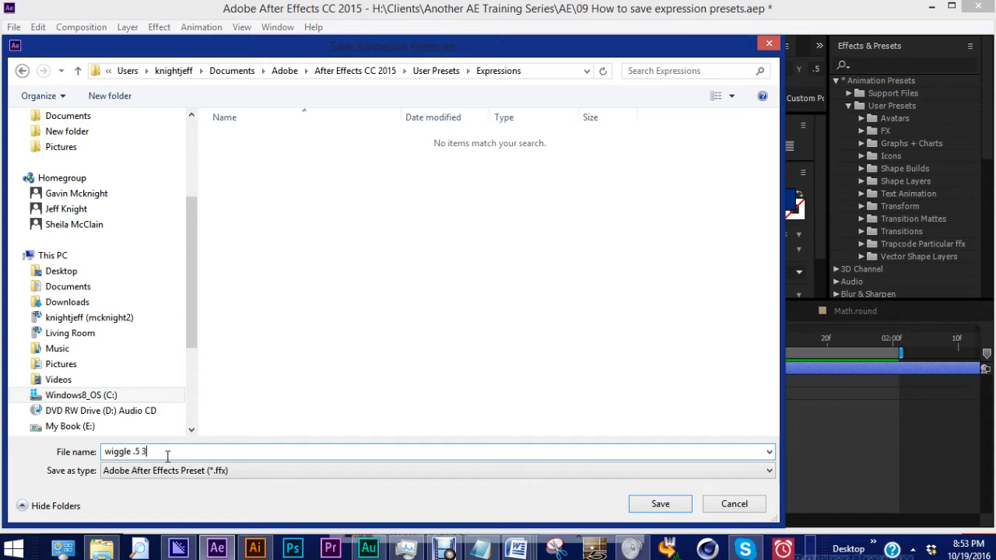
mouse_move(124, 448)
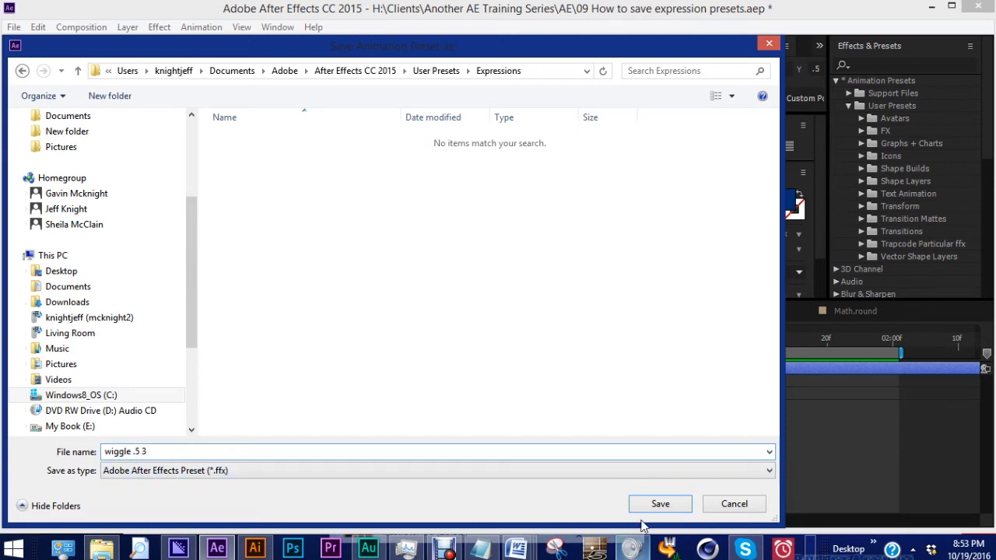
left_click(660, 505)
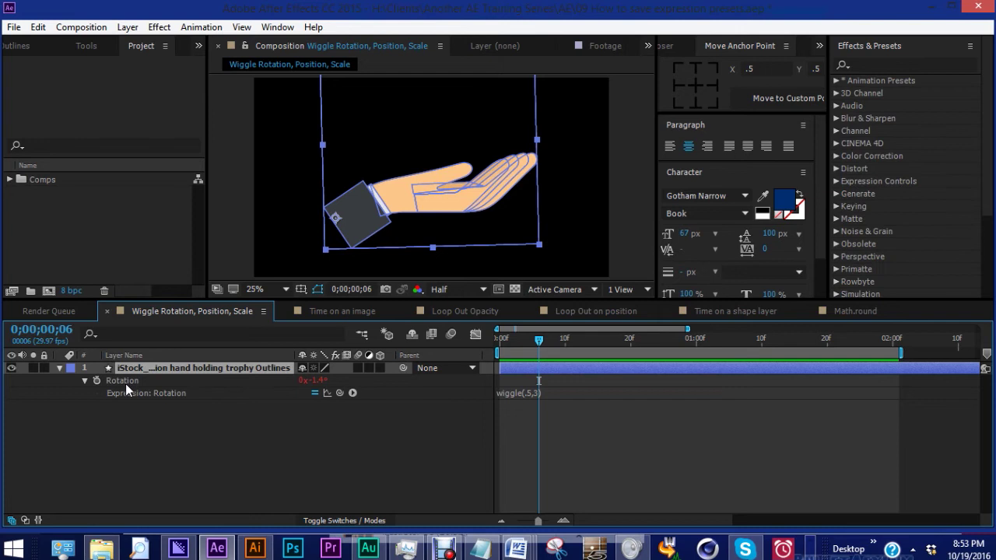
mouse_move(97, 380)
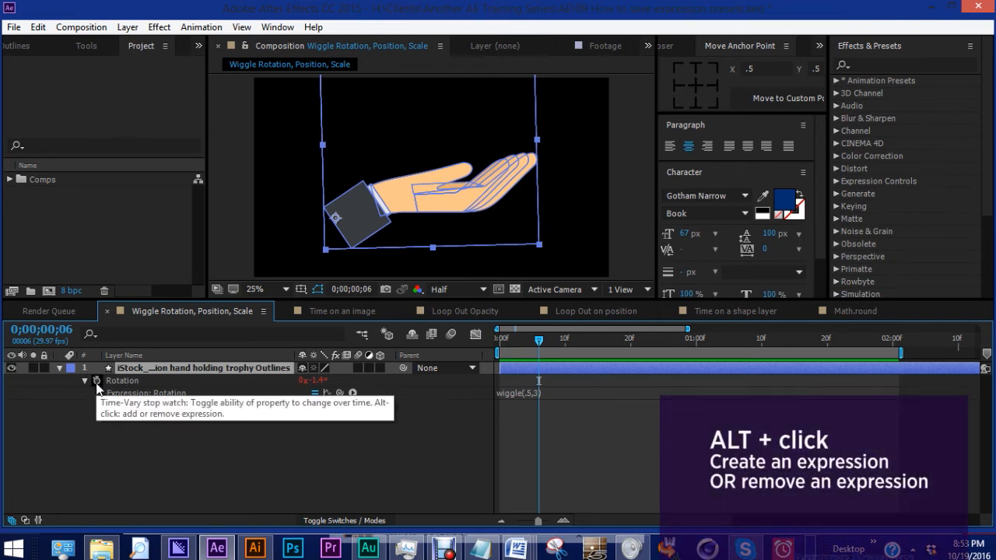
- Remove the Rotation expression, then apply the wiggle .5 3 preset from User Presets > Expressions to the hand layer
left_click(97, 379)
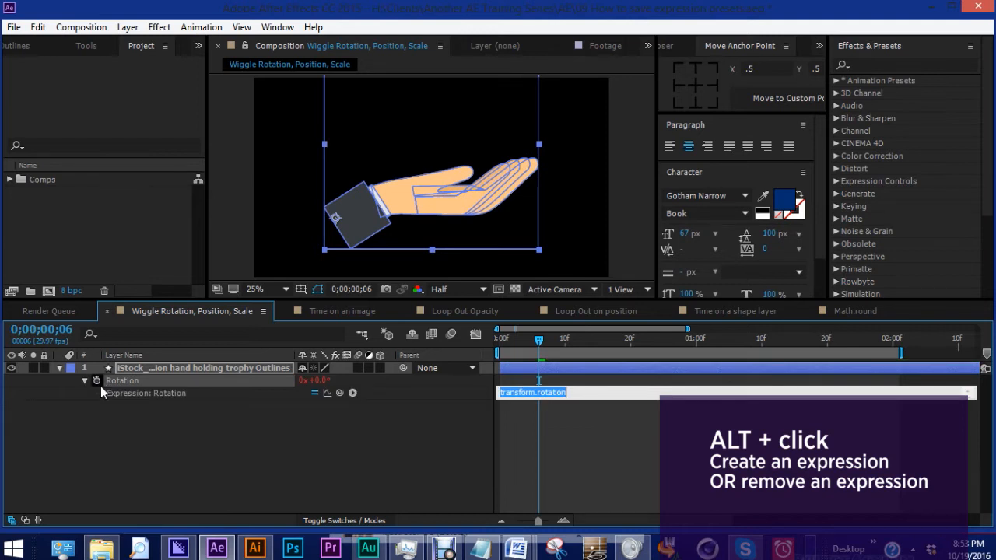
mouse_move(101, 411)
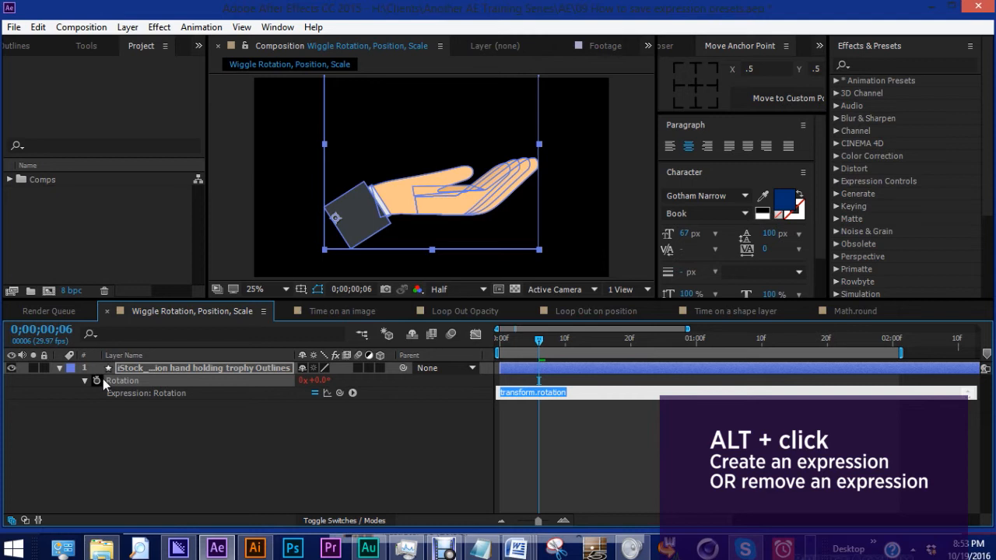
left_click(97, 380)
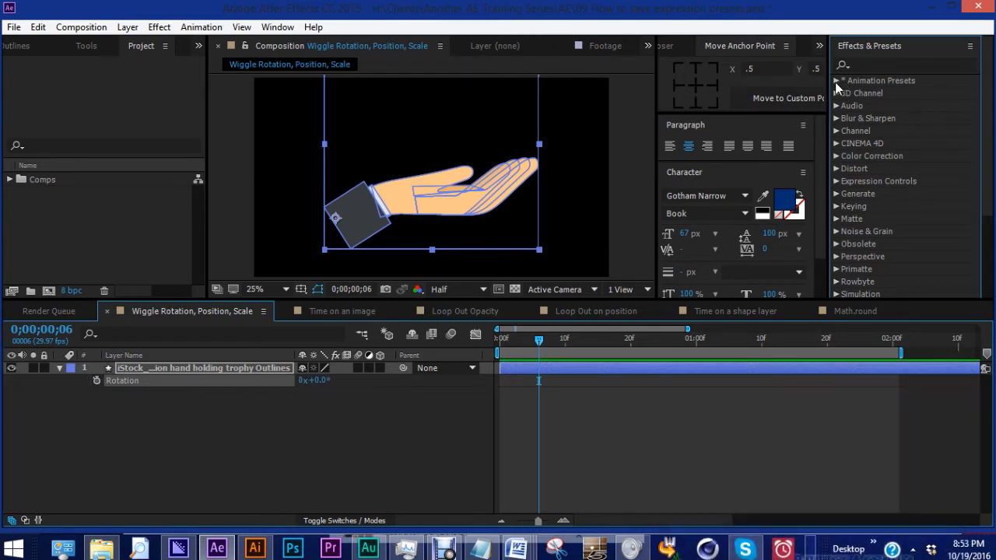
left_click(837, 81)
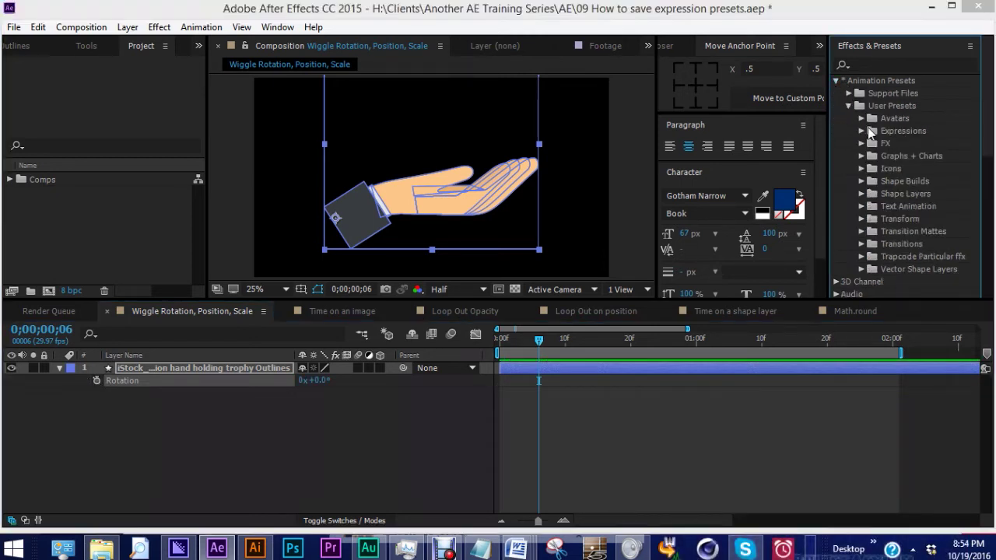
left_click(862, 131)
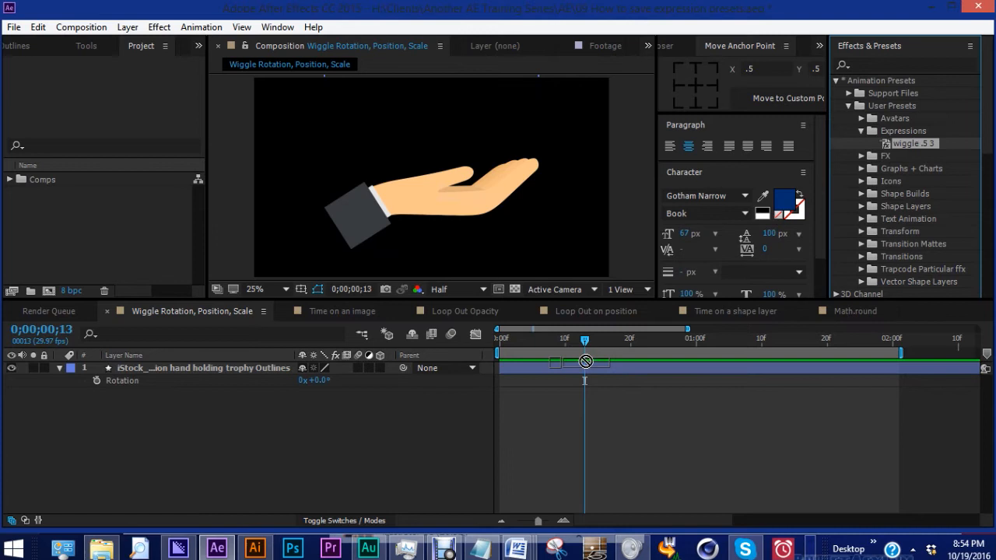
left_click(202, 367)
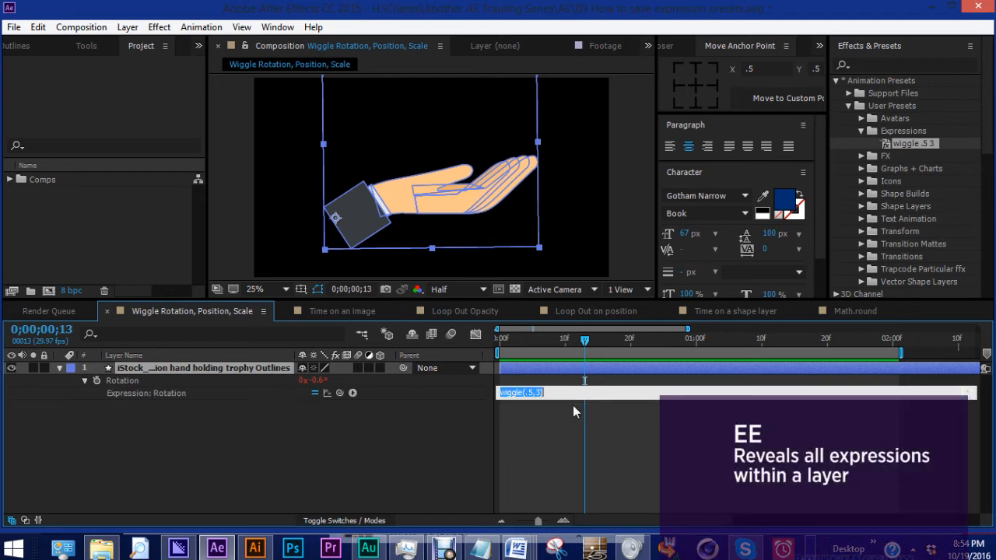
left_click(588, 311)
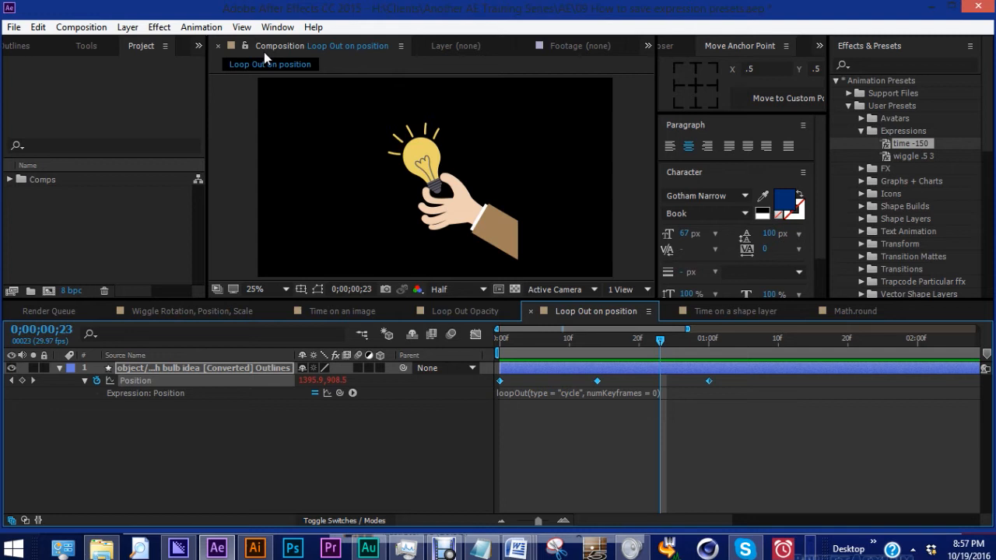
- Save the bulb's loopOut Position expression as a preset in the Expressions folder
left_click(201, 27)
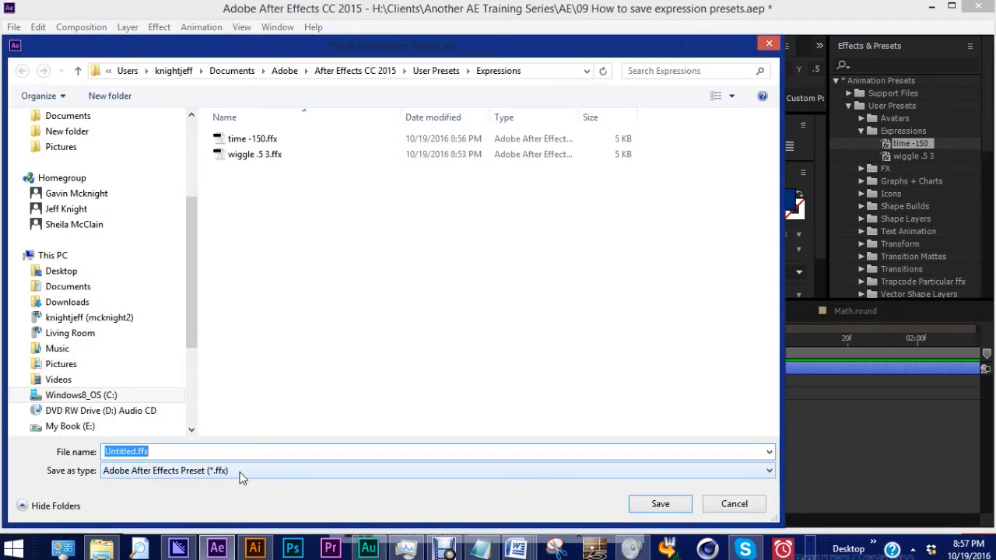
left_click(660, 504)
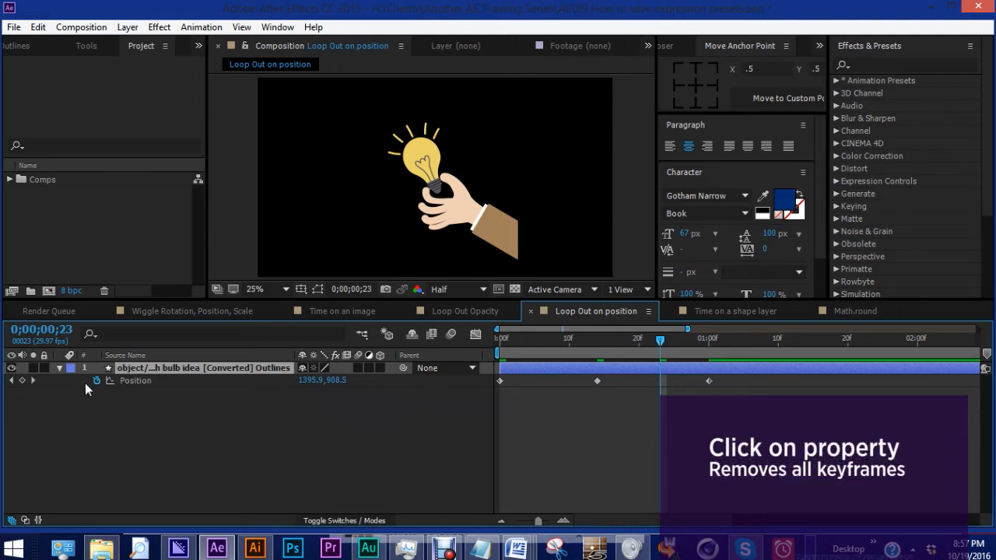
- Clear the bulb's Position keyframes and restore them from the position loop out cycle preset
left_click(121, 380)
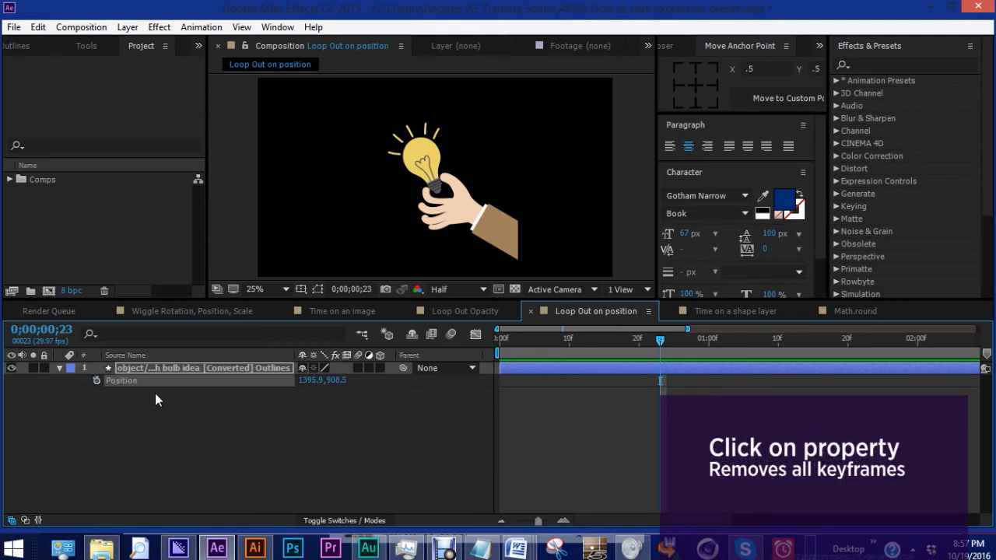
left_click(121, 379)
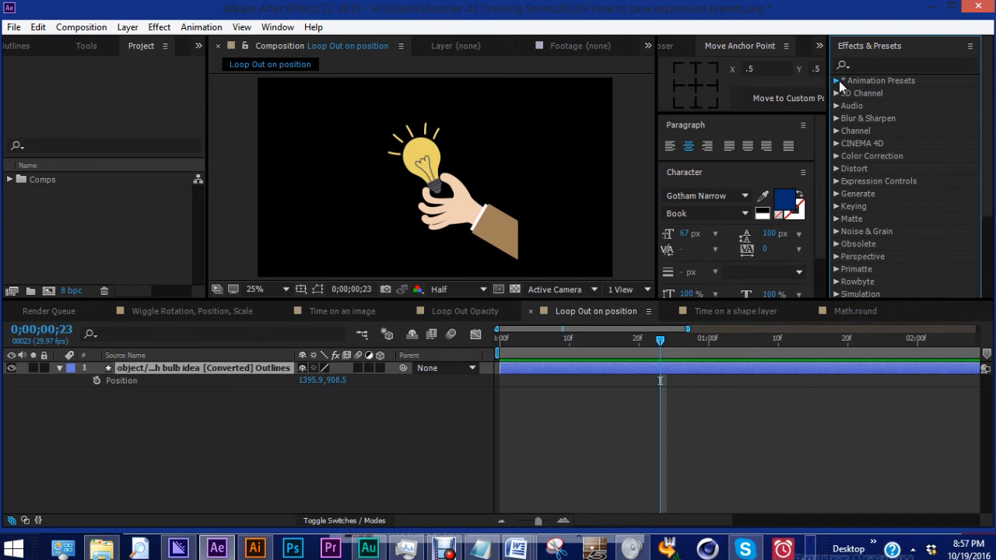
left_click(837, 81)
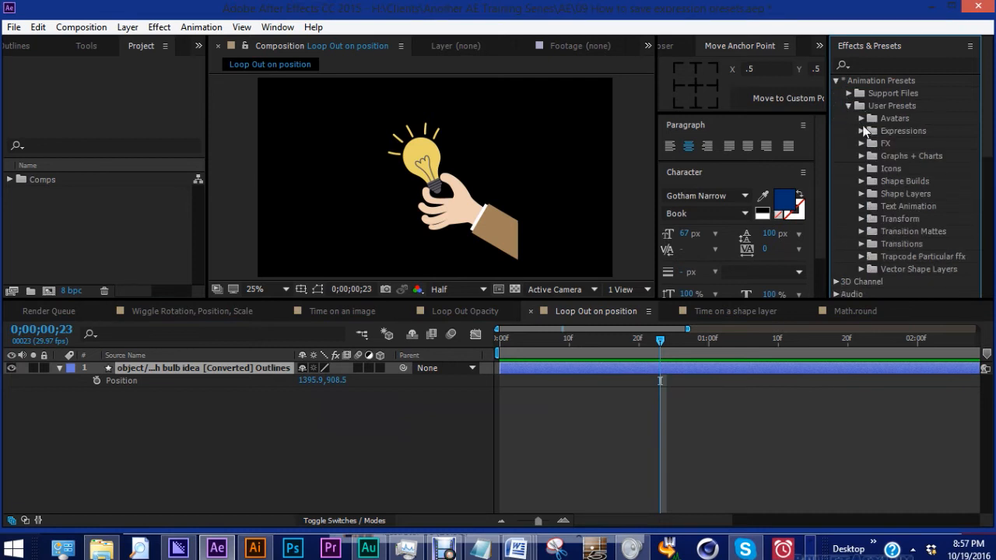
left_click(862, 131)
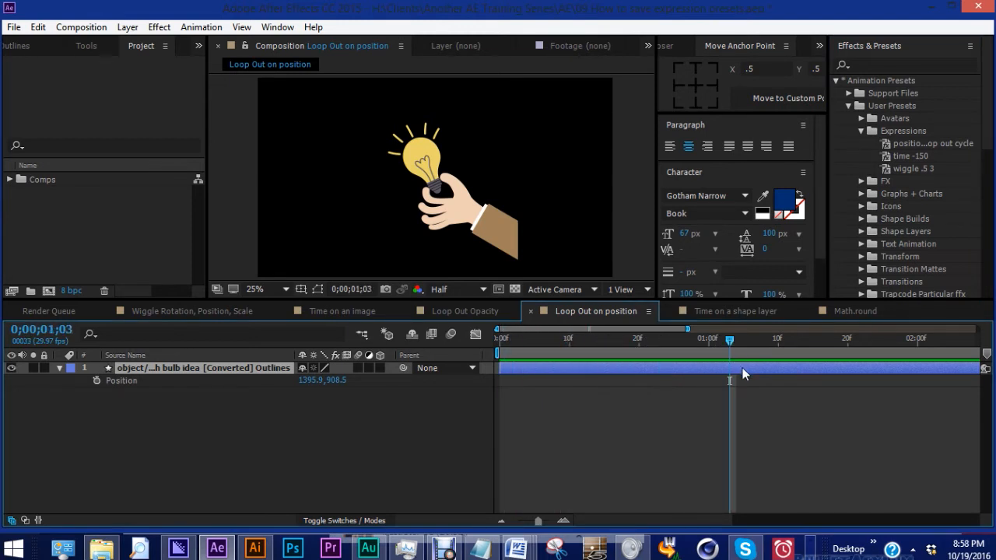
key("i")
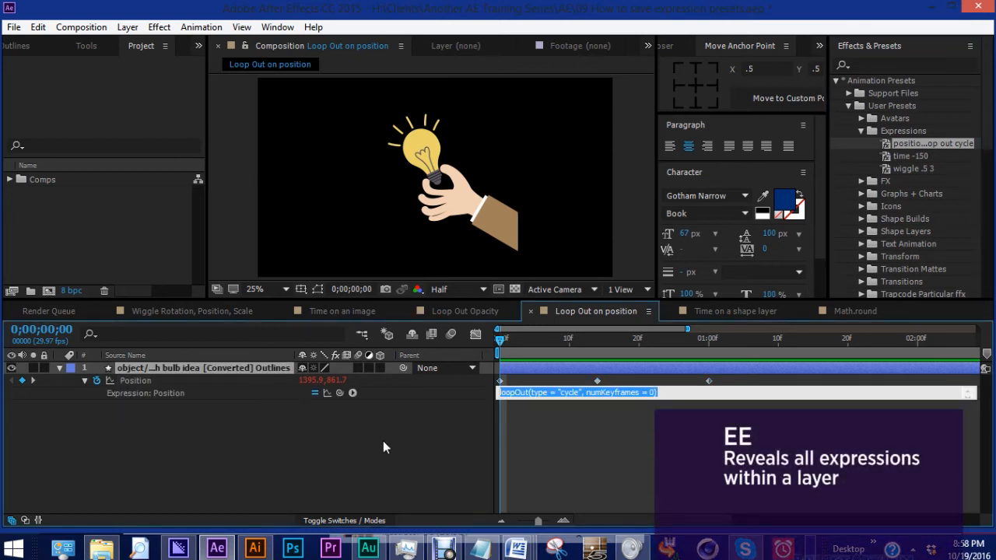
left_click(732, 311)
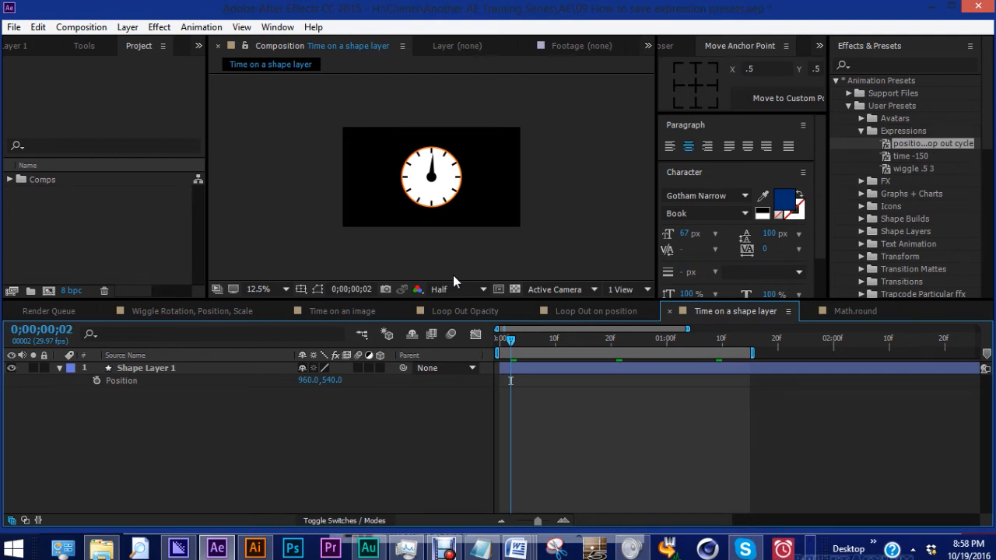
mouse_move(589, 394)
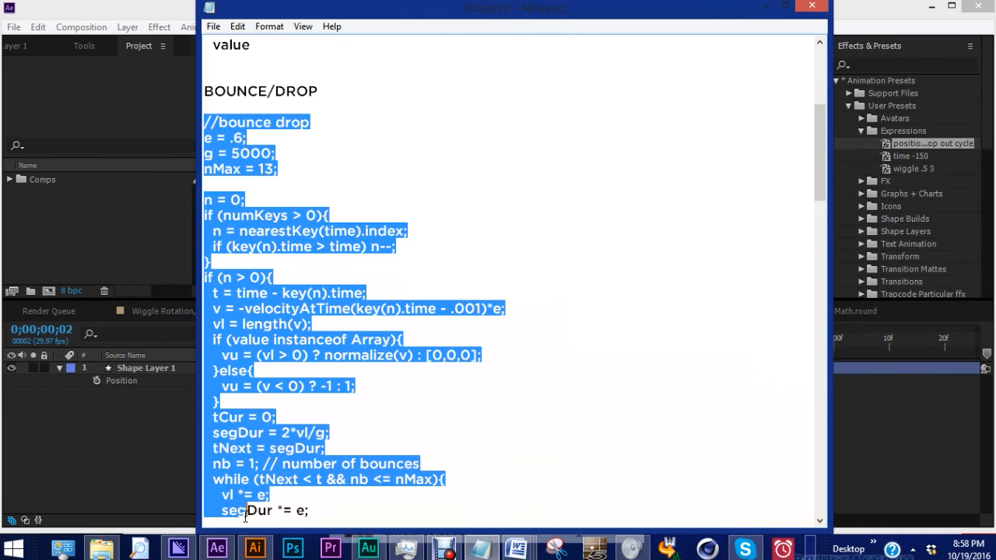
- Scroll the Notepad notes to the BOUNCE/DROP expression block for copying
scroll("down", 3)
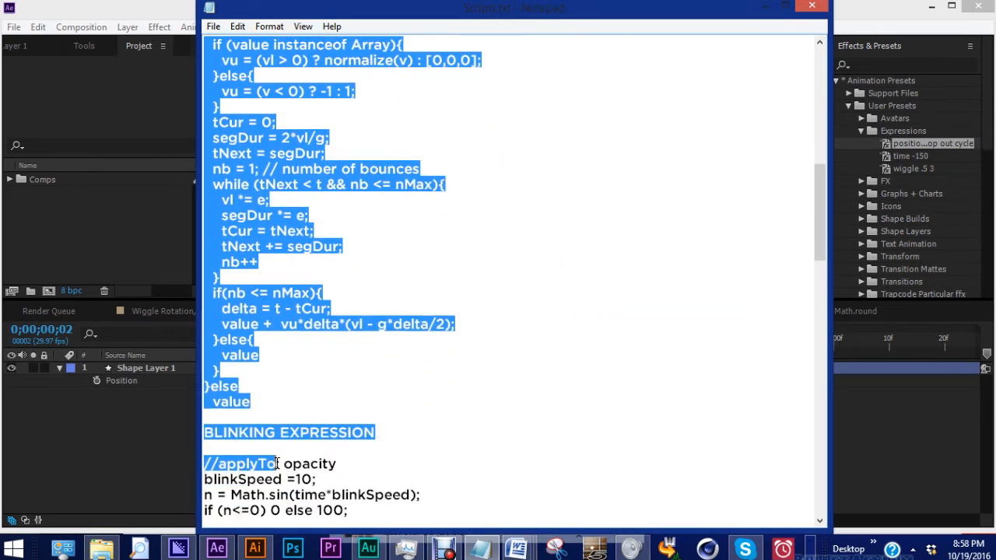
scroll("up", 3)
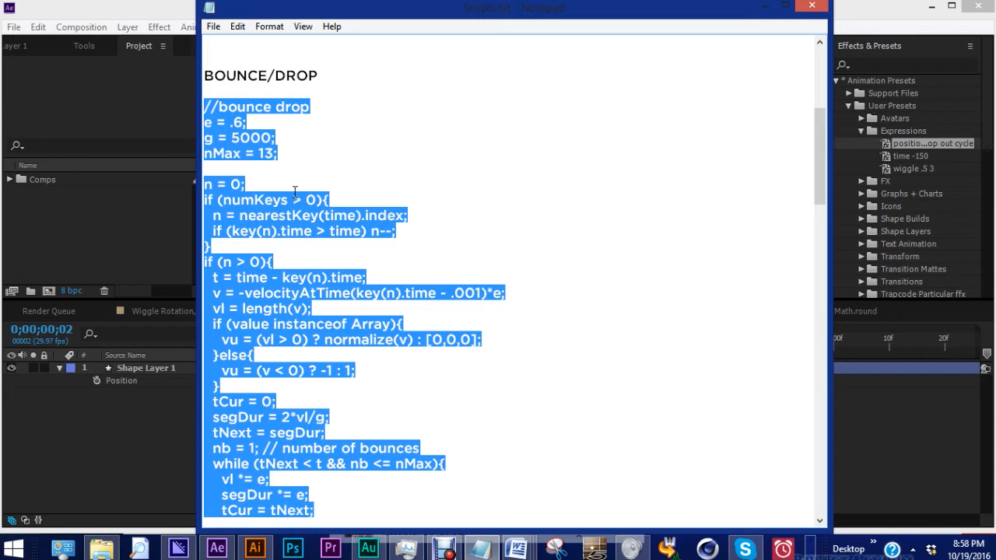
mouse_move(358, 304)
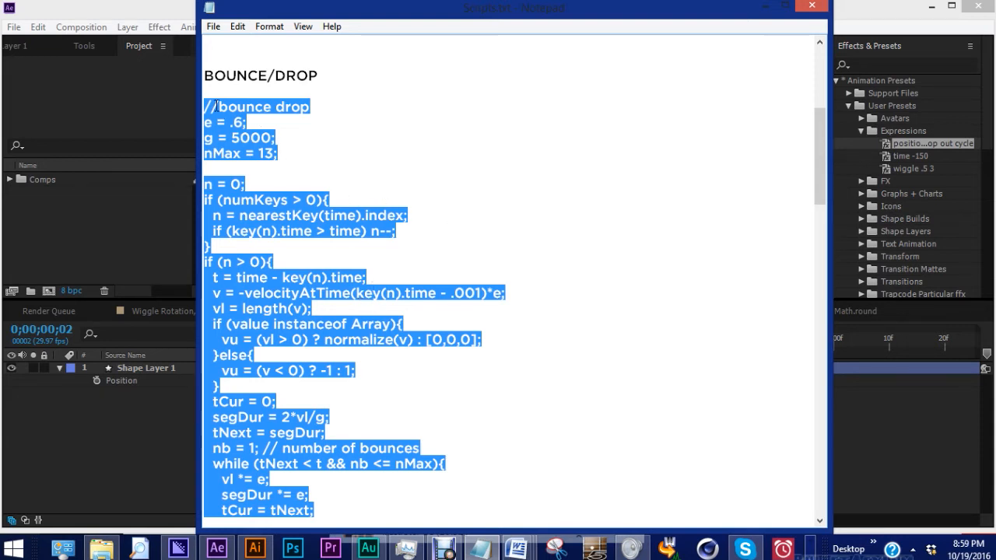
scroll("down", 3)
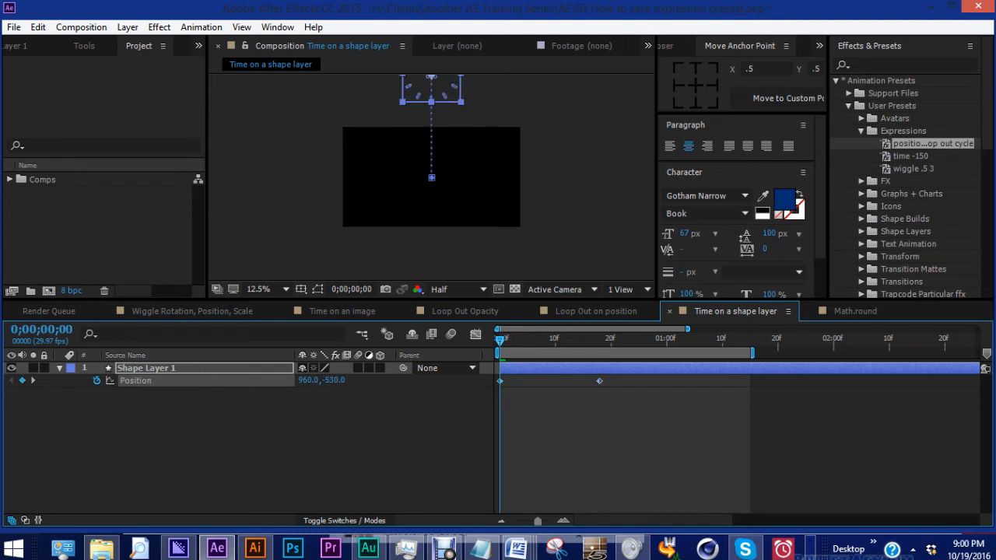
- Add an expression to the clock shape layer's Position and paste in the bounce drop code
left_click(96, 379)
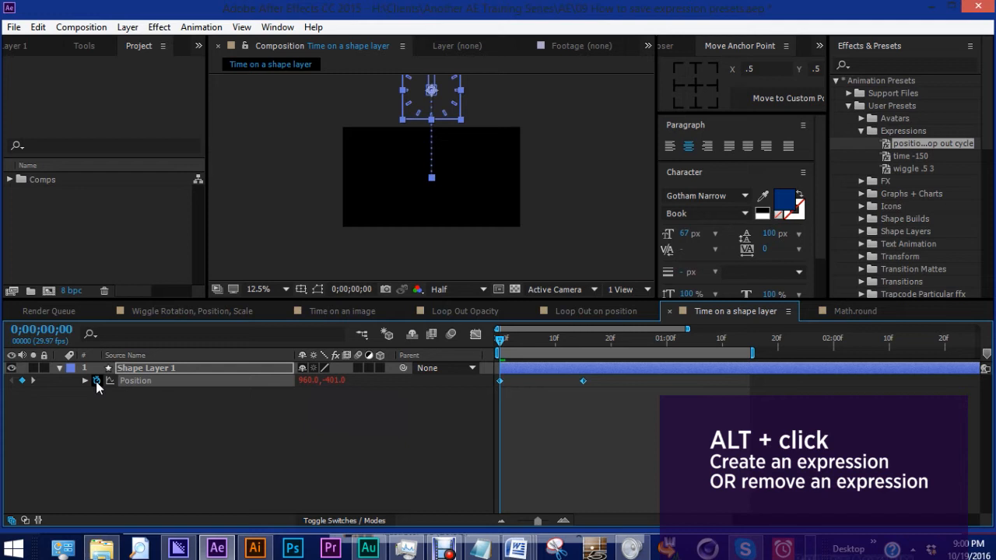
left_click(96, 381)
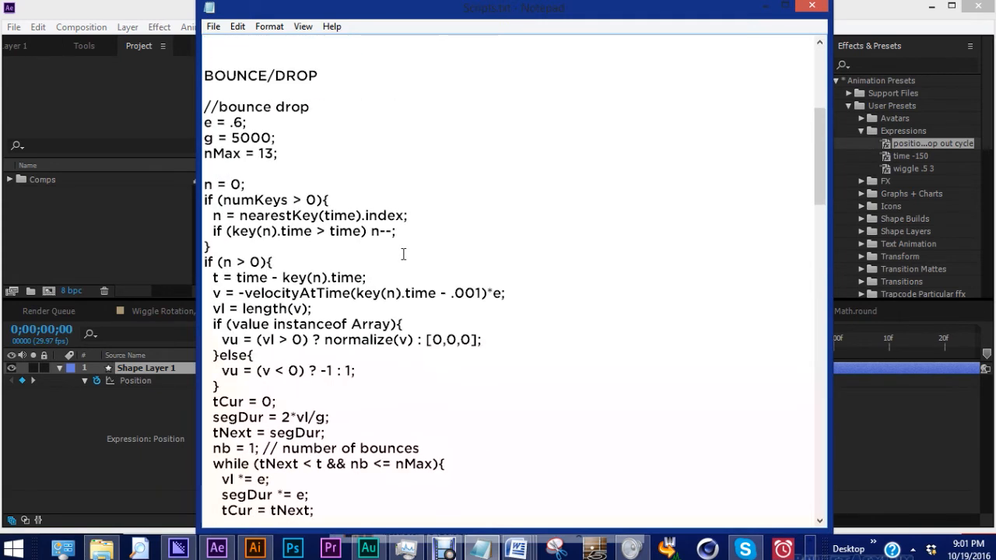
scroll("down", 3)
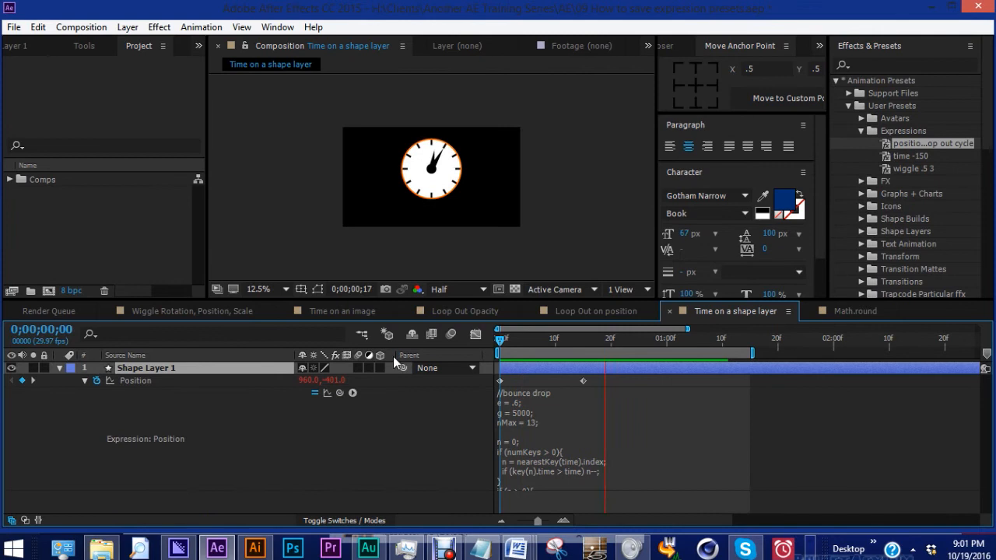
- Save the Position expression as the position bounce drop preset, then remove it from the layer
left_click(528, 338)
type("position bounce drop")
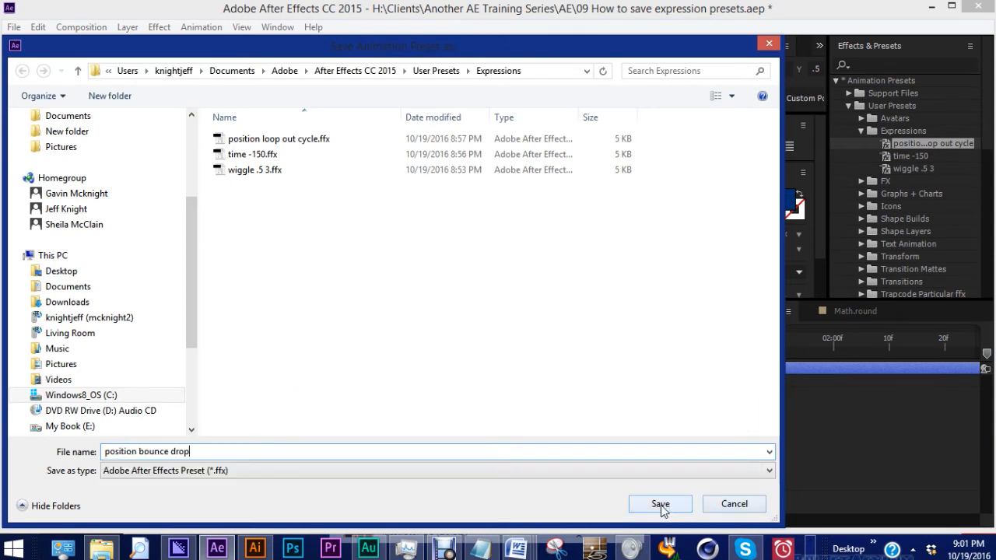
left_click(660, 505)
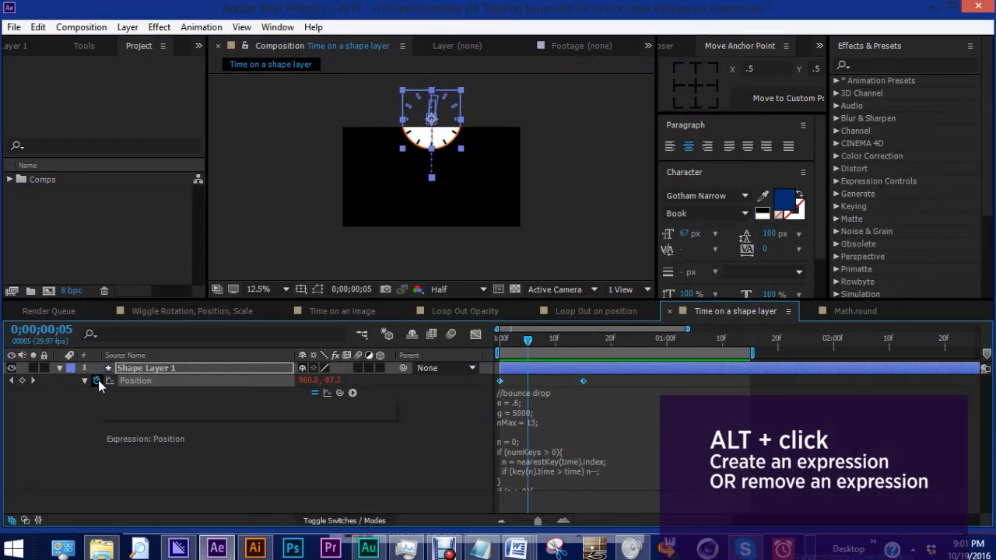
left_click(96, 379)
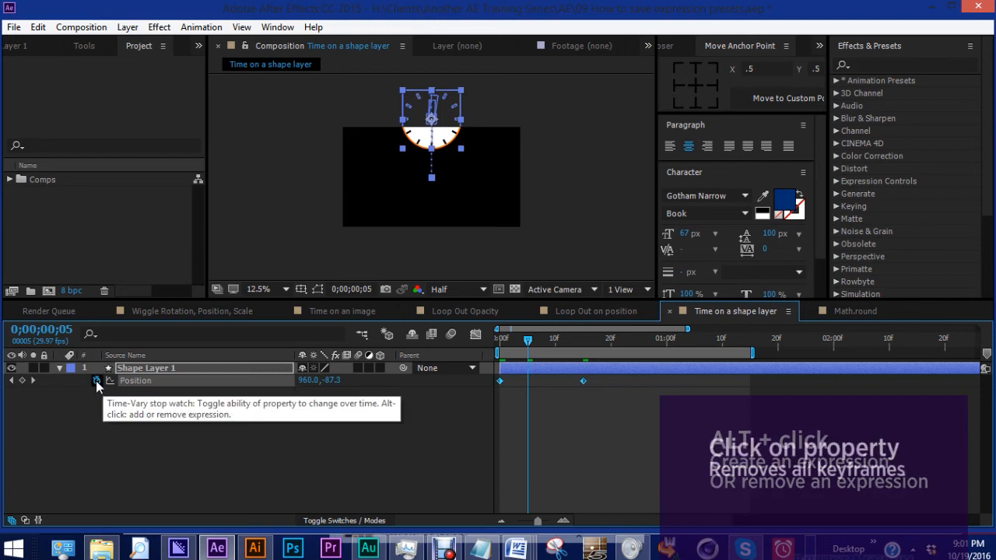
- Expand Animation Presets > User Presets > Expressions to list the four saved presets
left_click(97, 379)
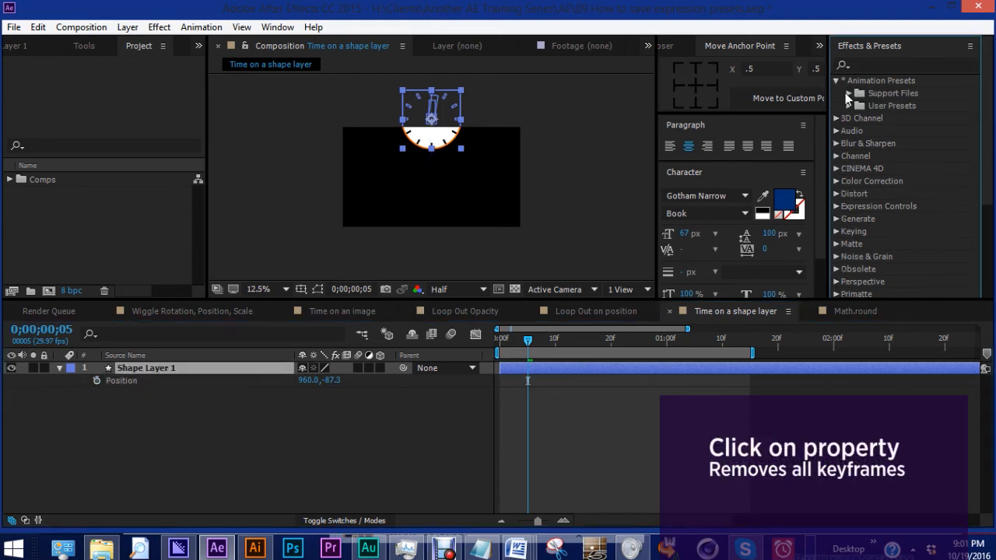
left_click(848, 106)
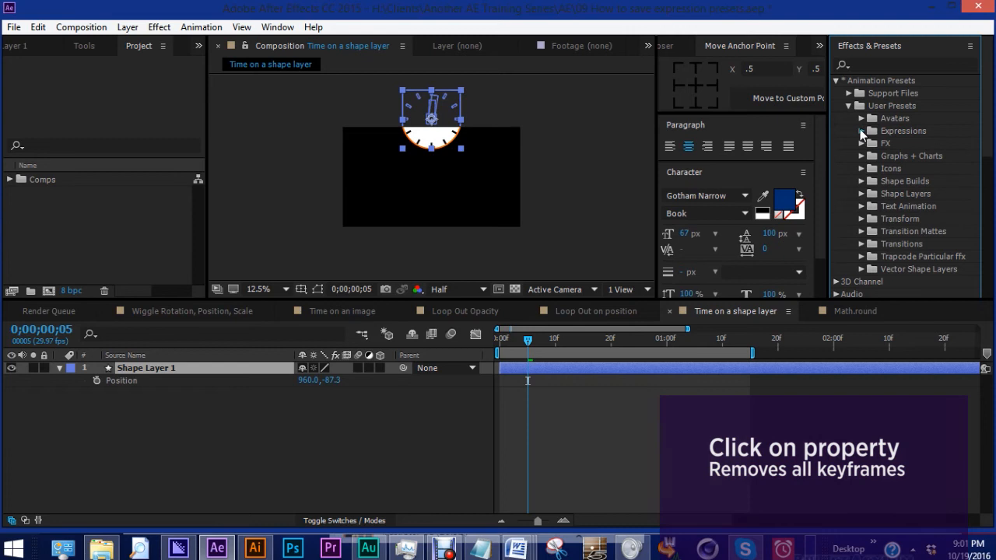
left_click(861, 130)
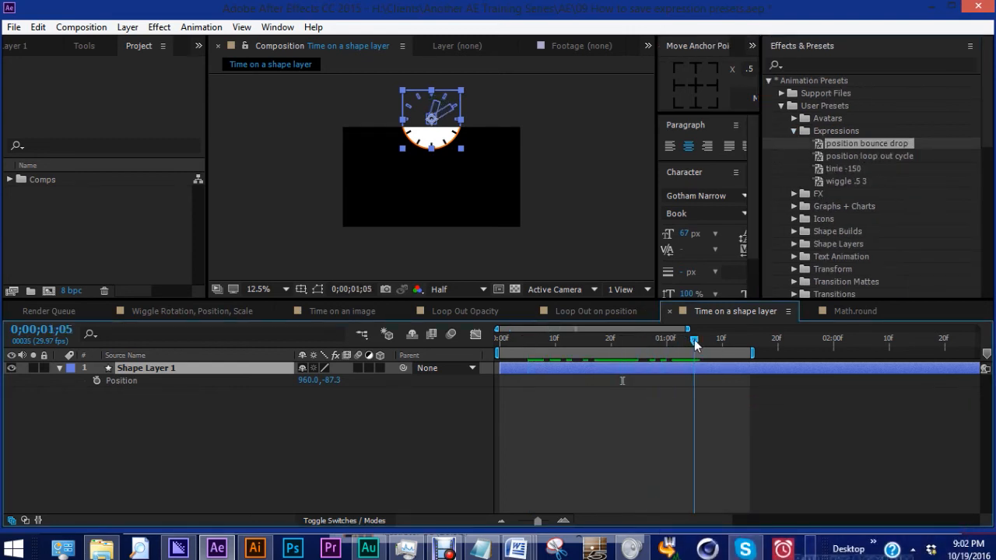
- Apply position bounce drop to the LITTLE HAND layer and reveal its Position expression
key("i")
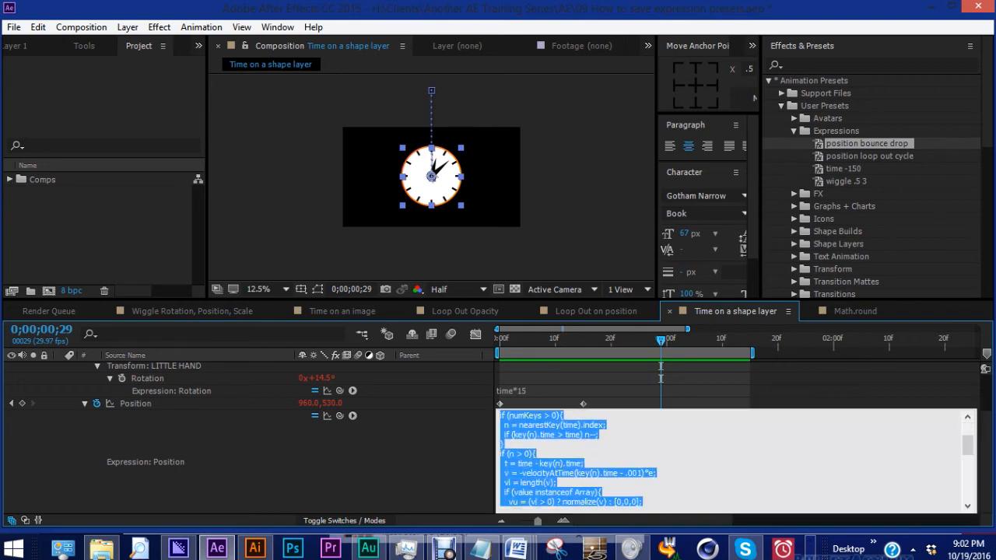
- Browse the Wiggle Rotation and Time comps, then switch to the Loop Out on position comp
left_click(193, 311)
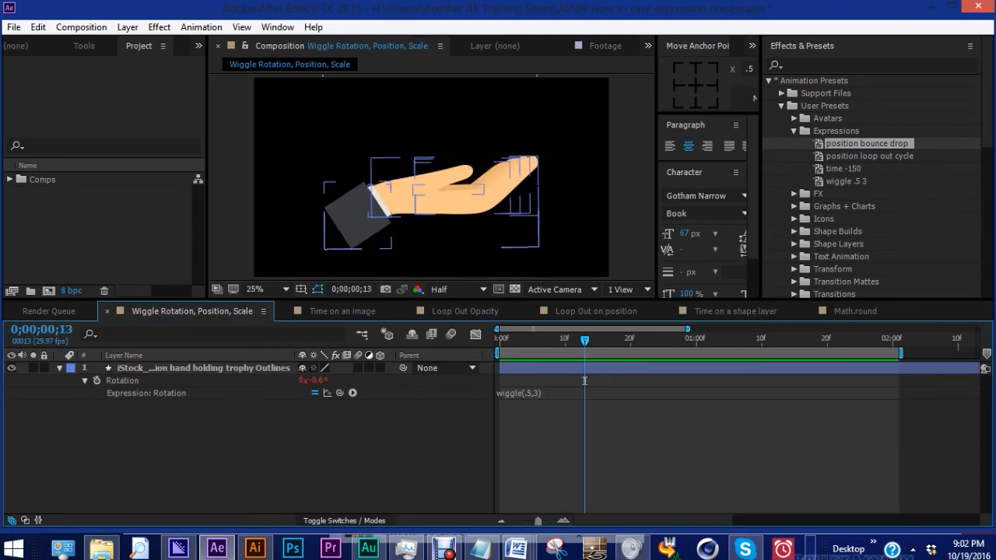
left_click(342, 311)
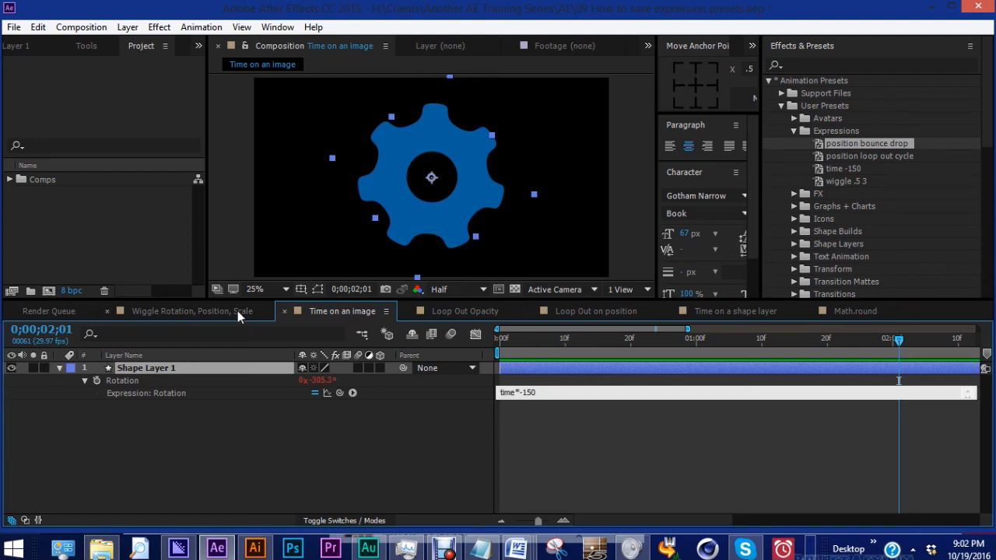
left_click(190, 311)
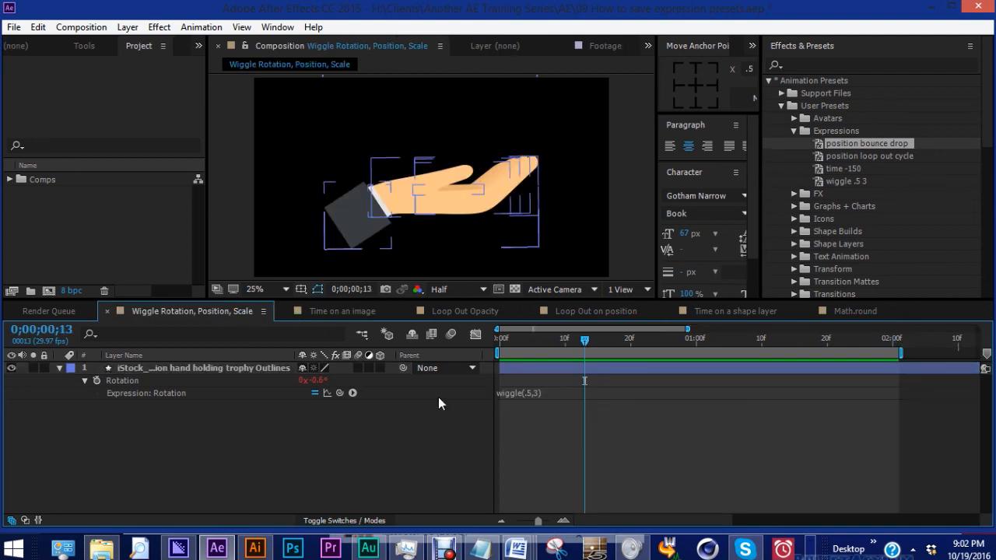
mouse_move(490, 386)
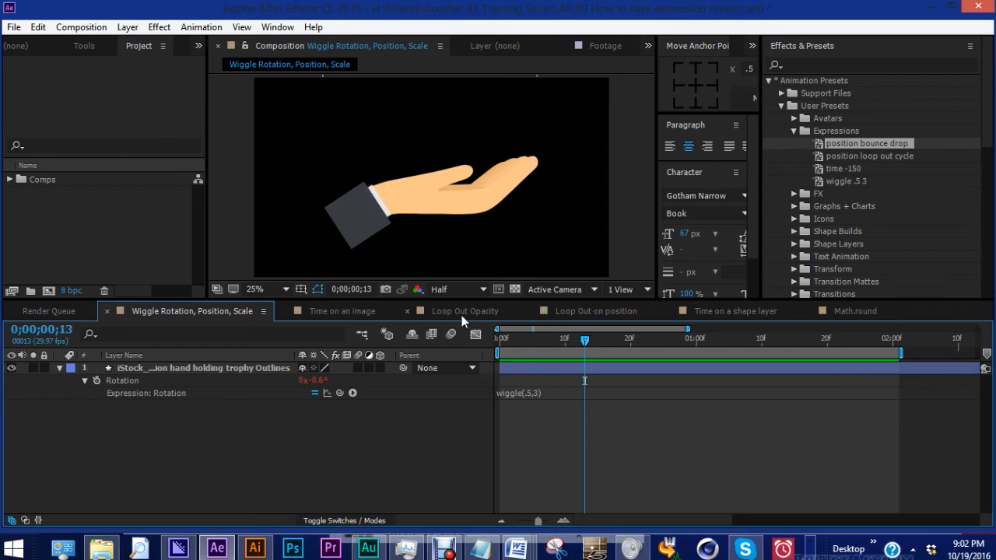
left_click(594, 311)
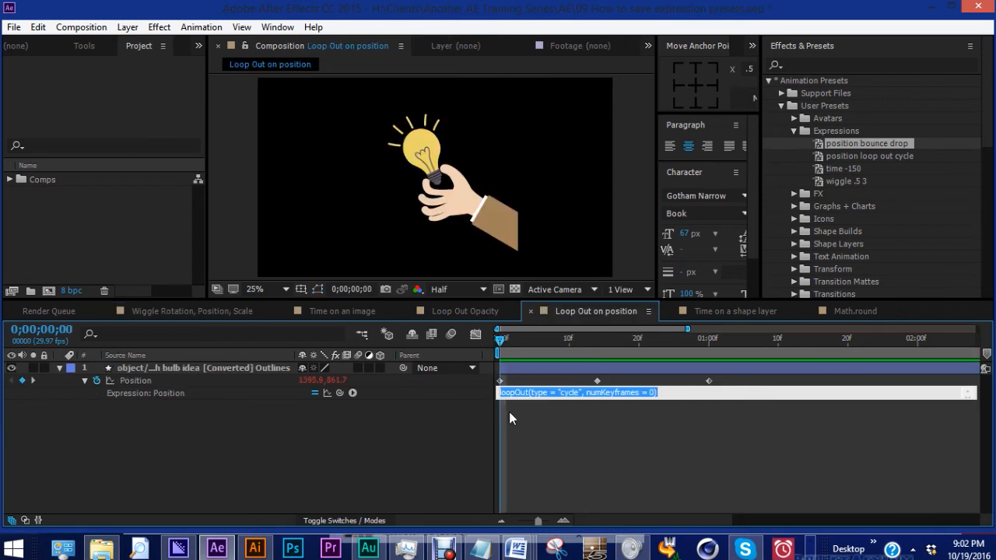
mouse_move(370, 406)
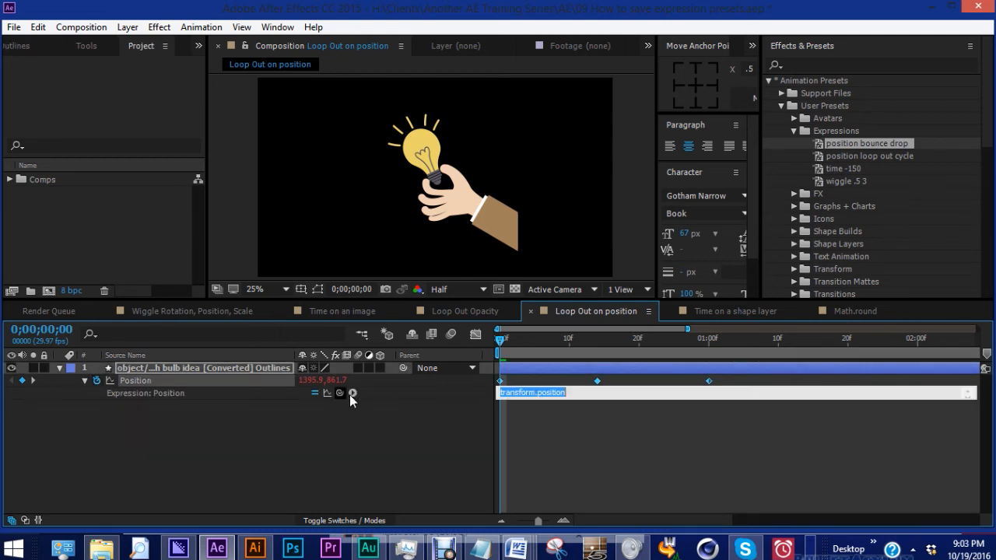
- Insert loopOut(type="cycle", numKeyframes=0) on the bulb's Position and scrub to preview the loop
left_click(352, 392)
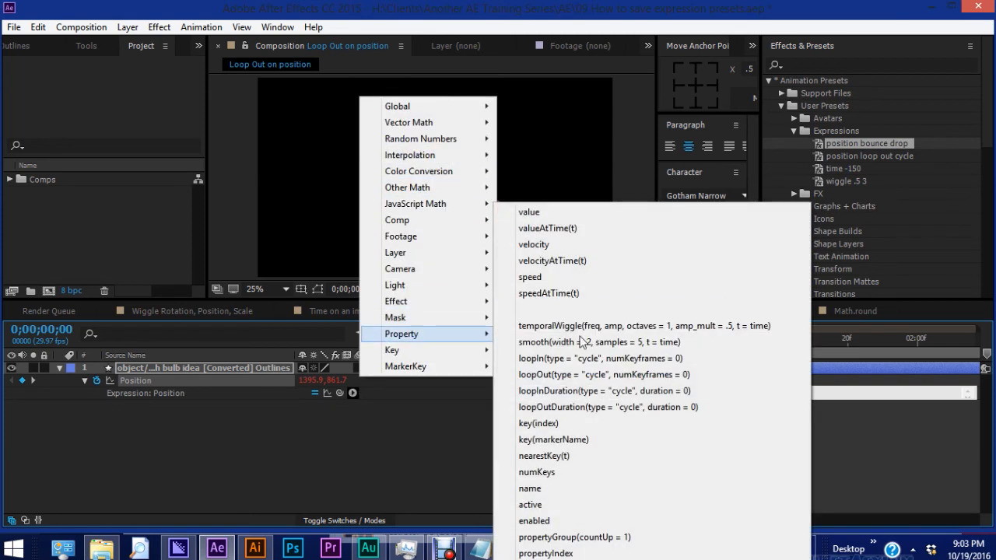
mouse_move(615, 373)
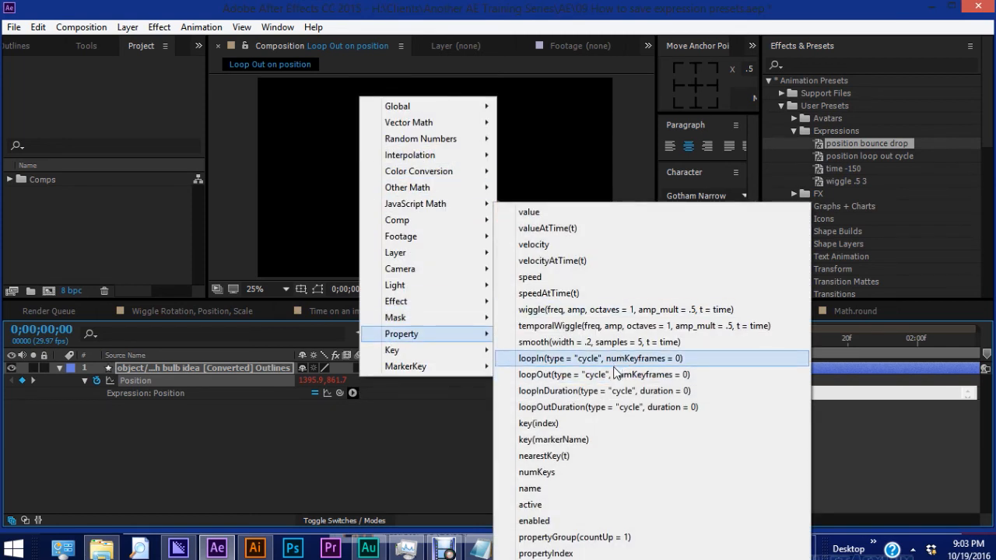
left_click(596, 374)
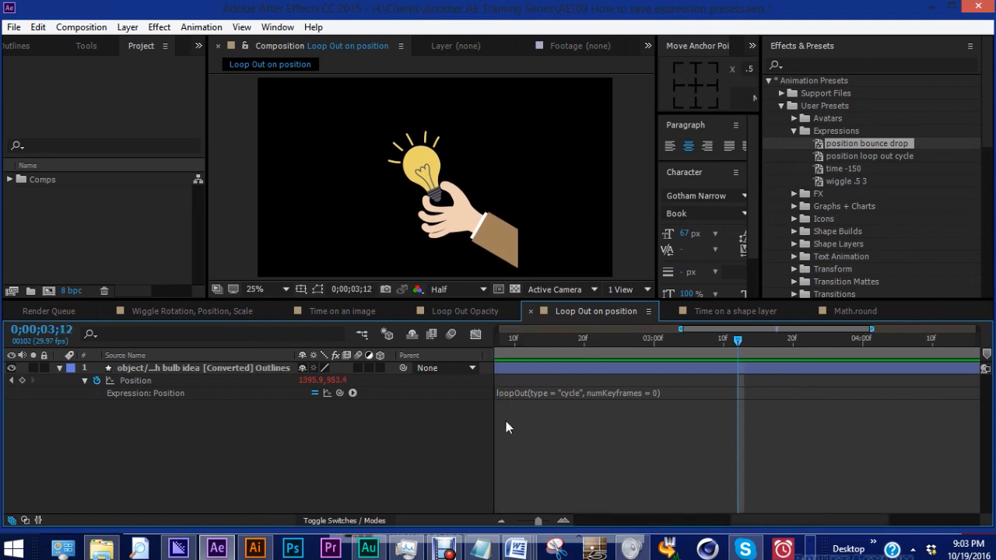
left_click_drag(738, 339, 500, 339)
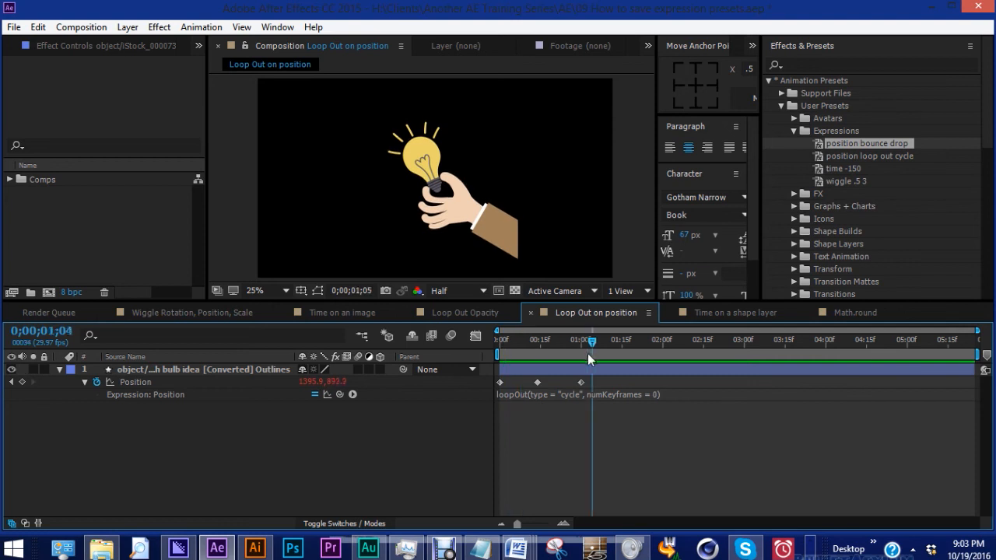
left_click_drag(591, 339, 570, 339)
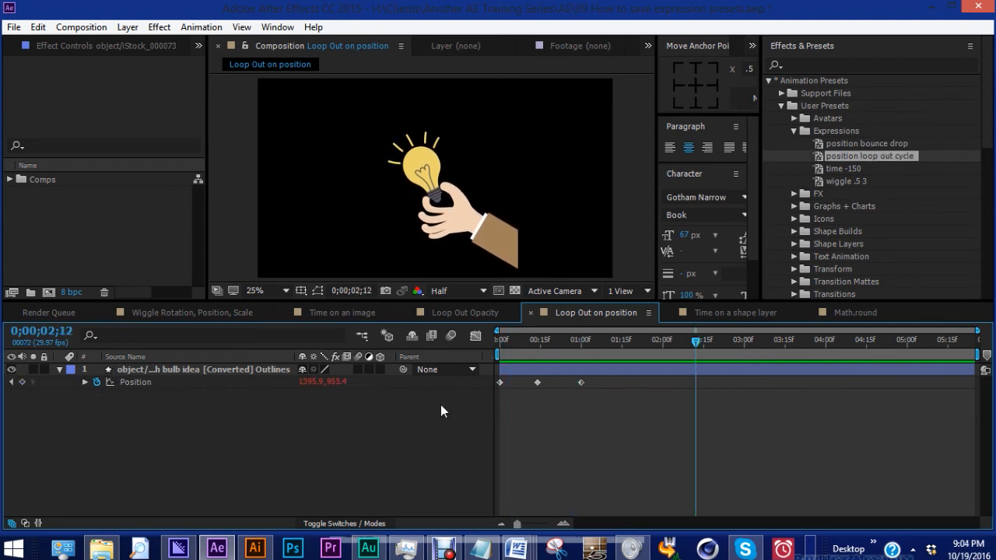
- Expose the bulb layer's transform properties and its Position to receive the preset
left_click(59, 370)
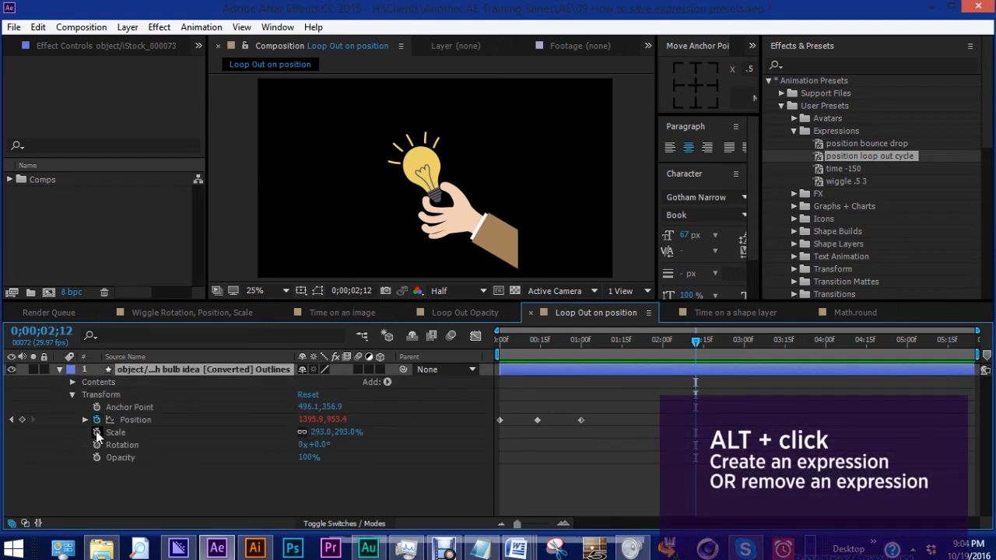
mouse_move(96, 432)
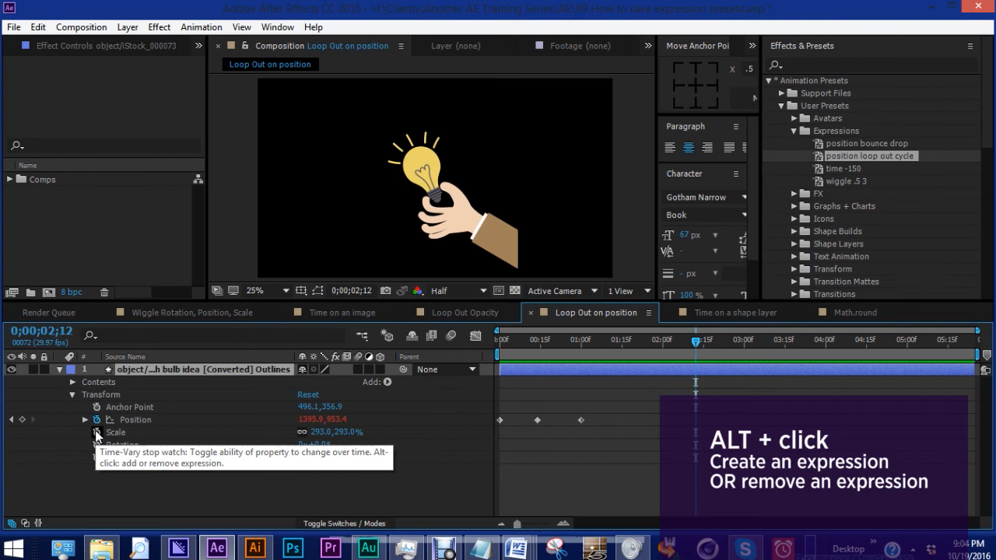
left_click(96, 432)
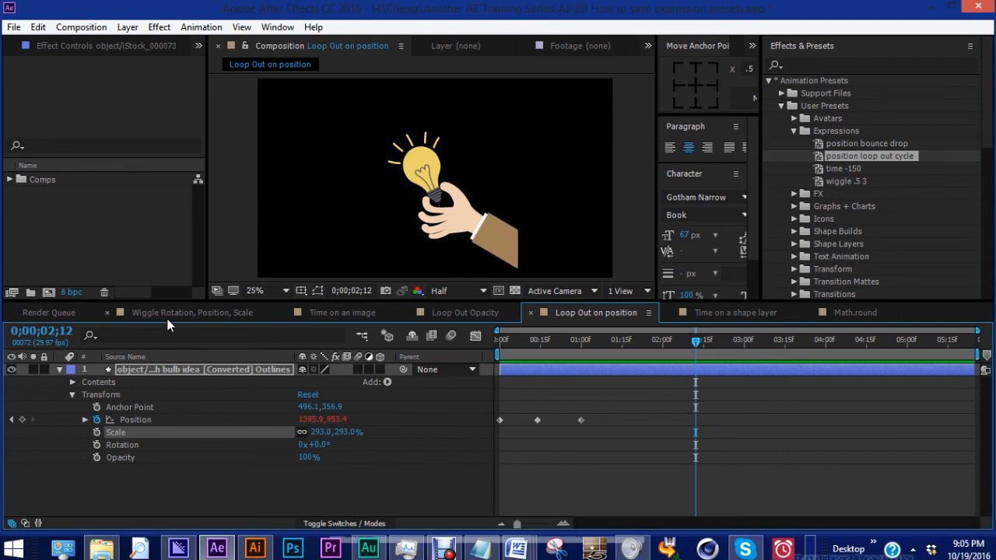
- Revisit the hand layer's wiggle(.5,3) rotation expression, then return to the Loop Out on position composition
left_click(193, 312)
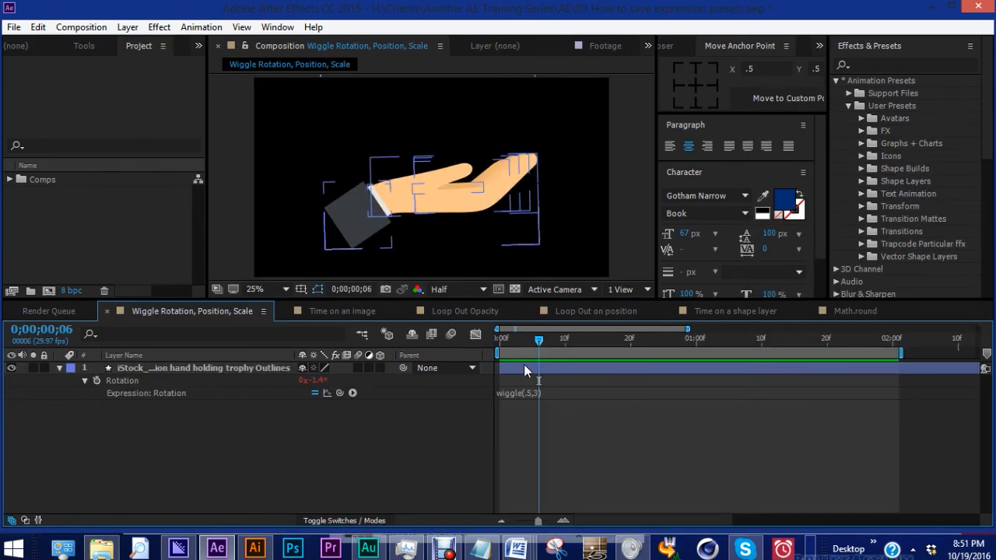
double_click(519, 392)
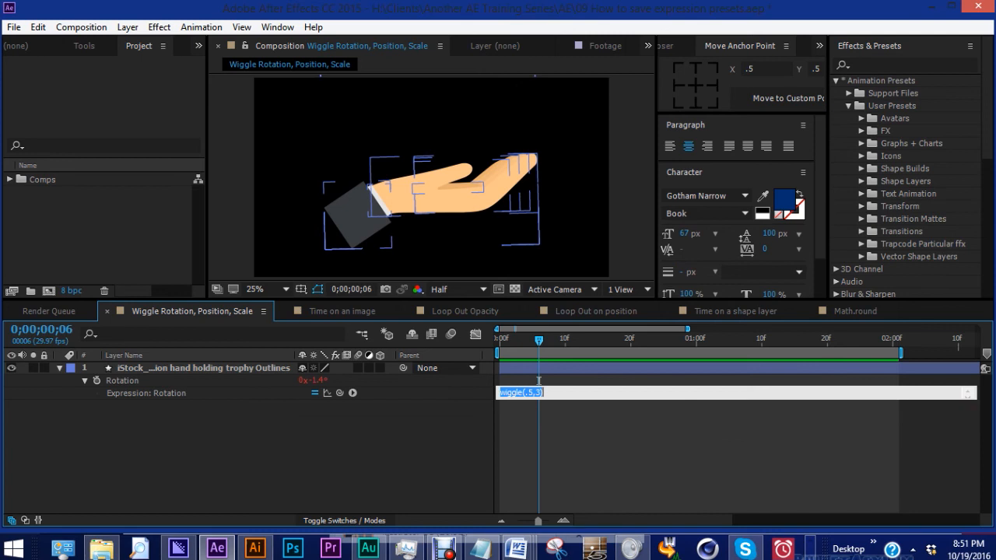
left_click(588, 312)
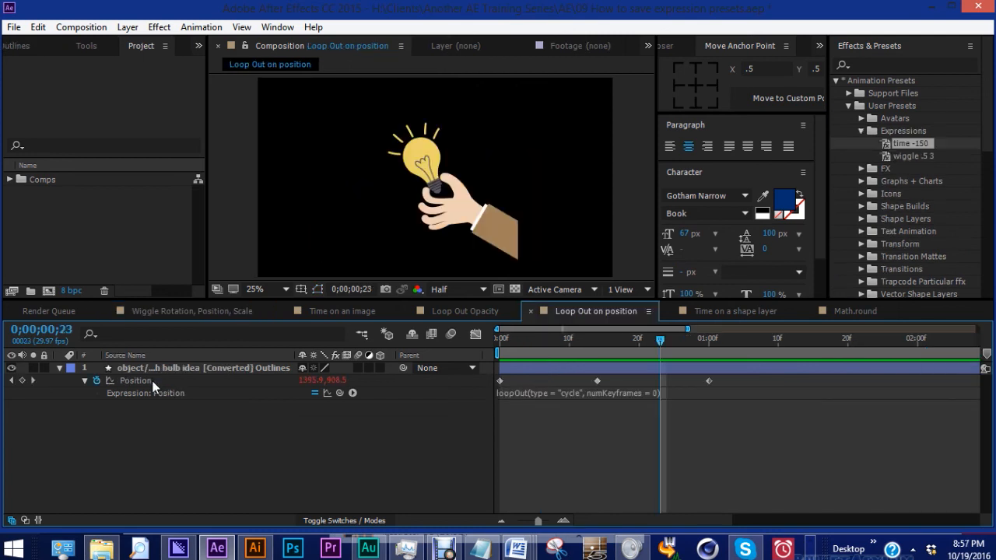